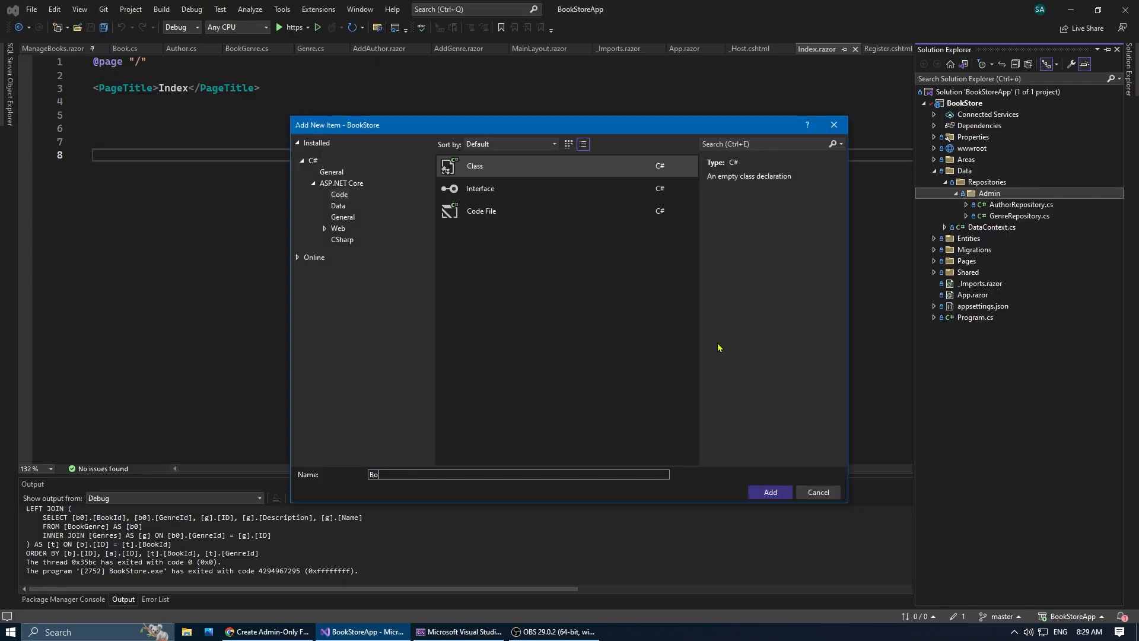
Step: Create BookRepository with GetBookByIdAsync including Author and UpdateBookAsync clearing and re-adding BookGenres
left_click(769, 491)
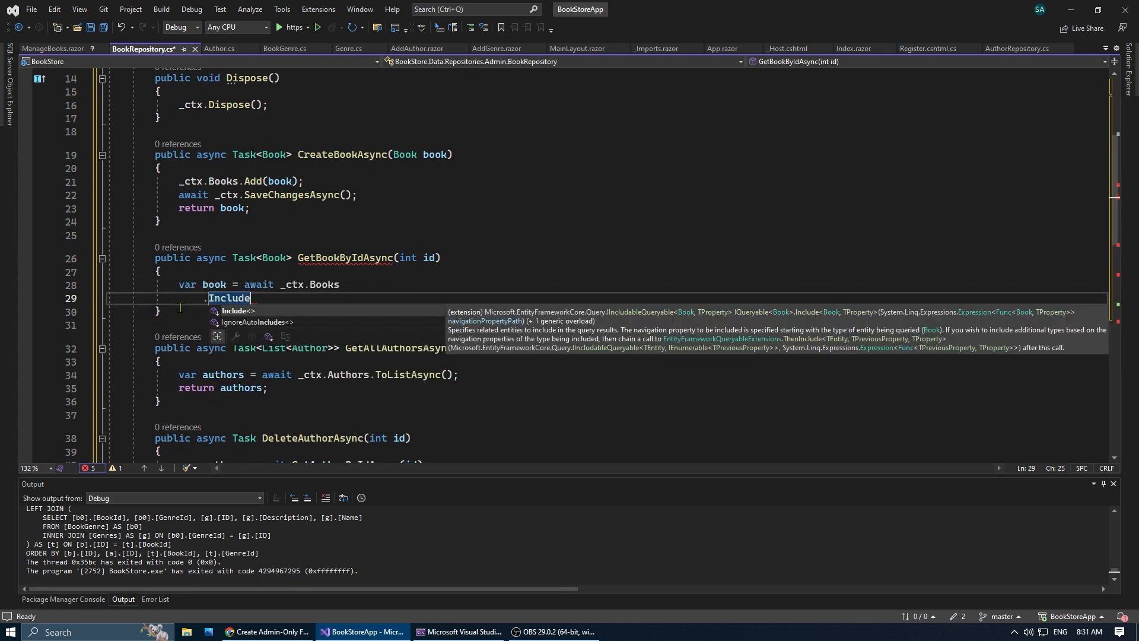
type(".Include(b=>b.Author)")
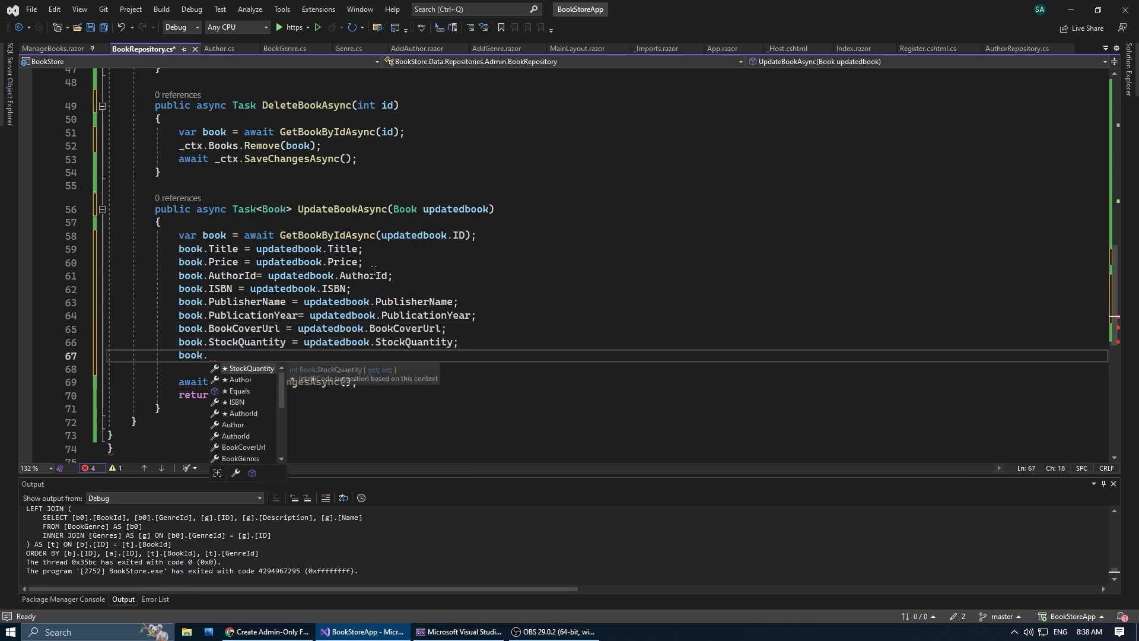
type("book.BookGenres.Clear();")
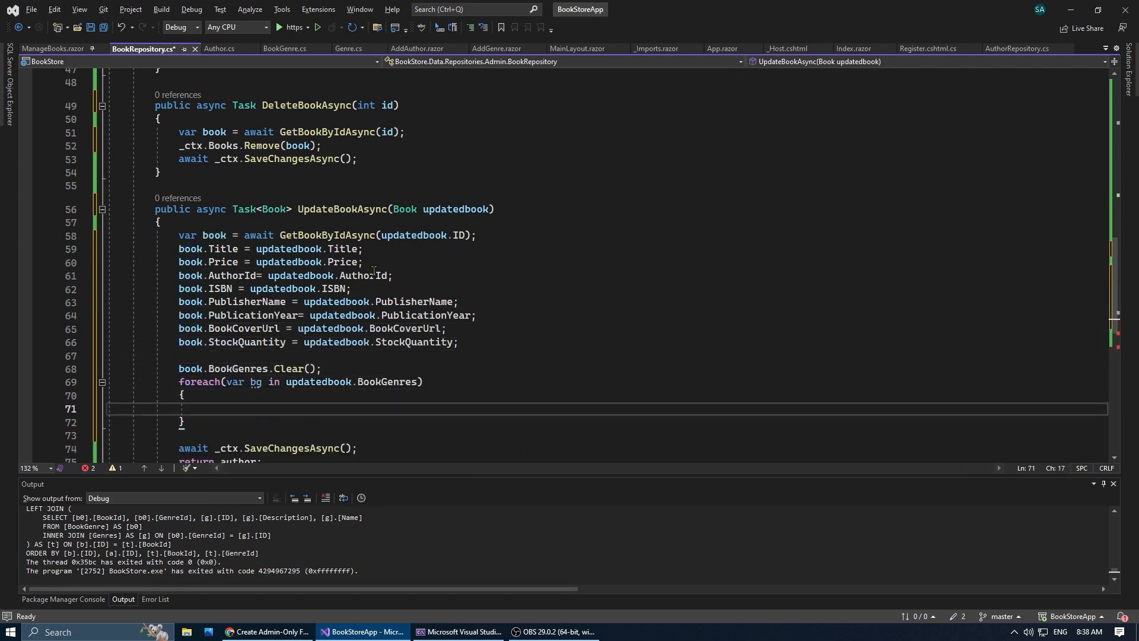
type("var genre = await _ctx.Genres.FindAsync(bg.GenreId);")
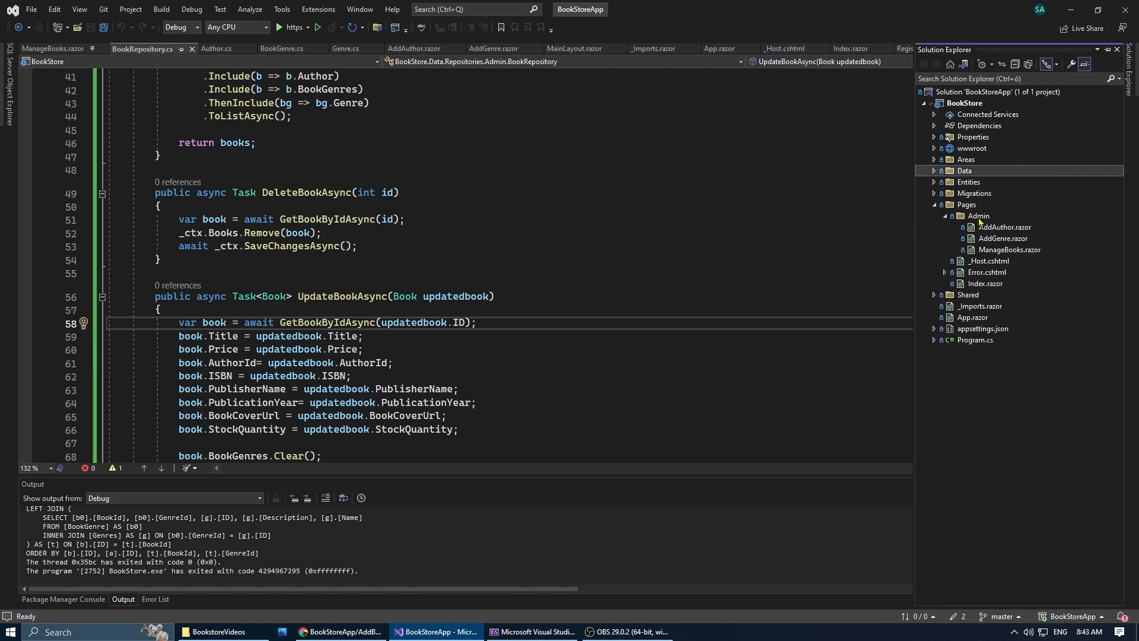
Step: Create AddBook.razor with the book form fields, a genres loop placeholder and an 'Add a new genre' link to AddGenre
left_click(1002, 239)
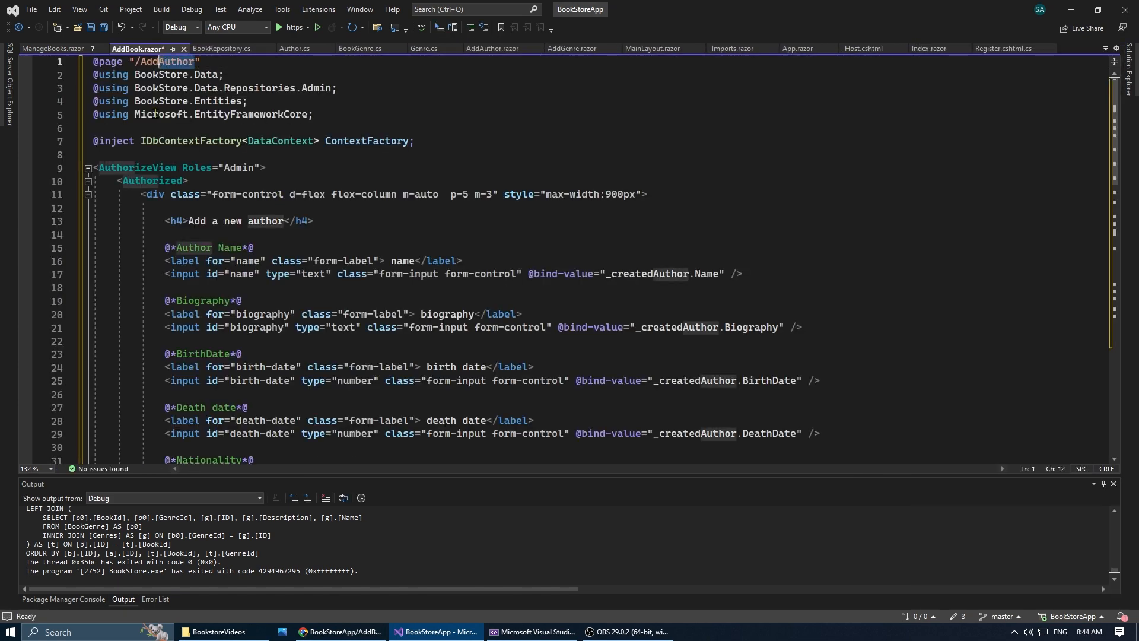
scroll("down", 3)
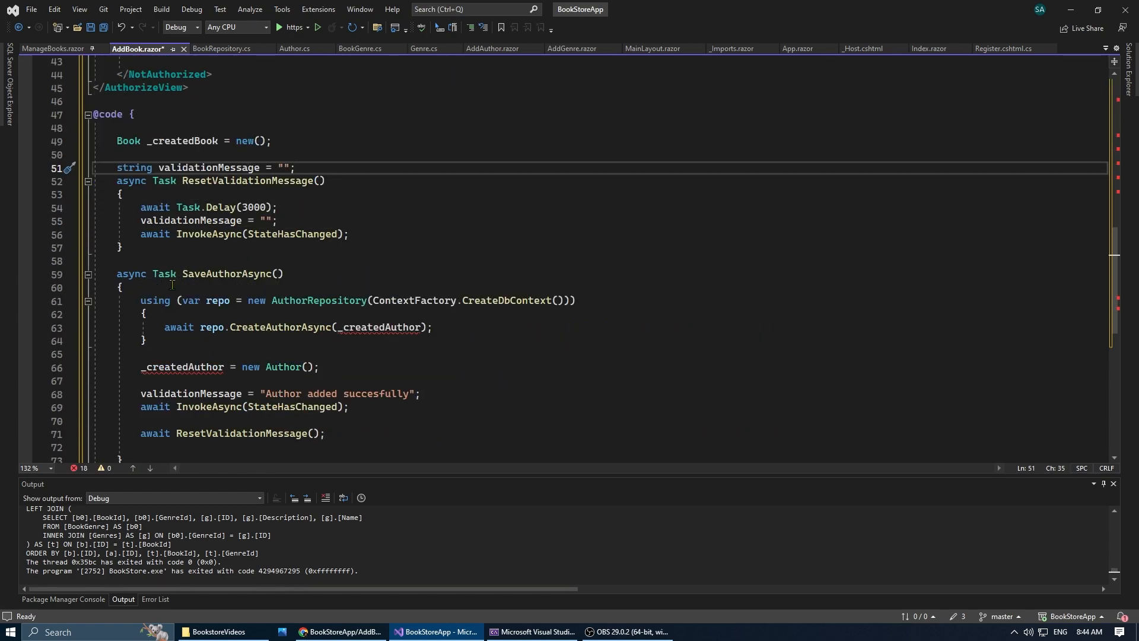
type("Book Title*@")
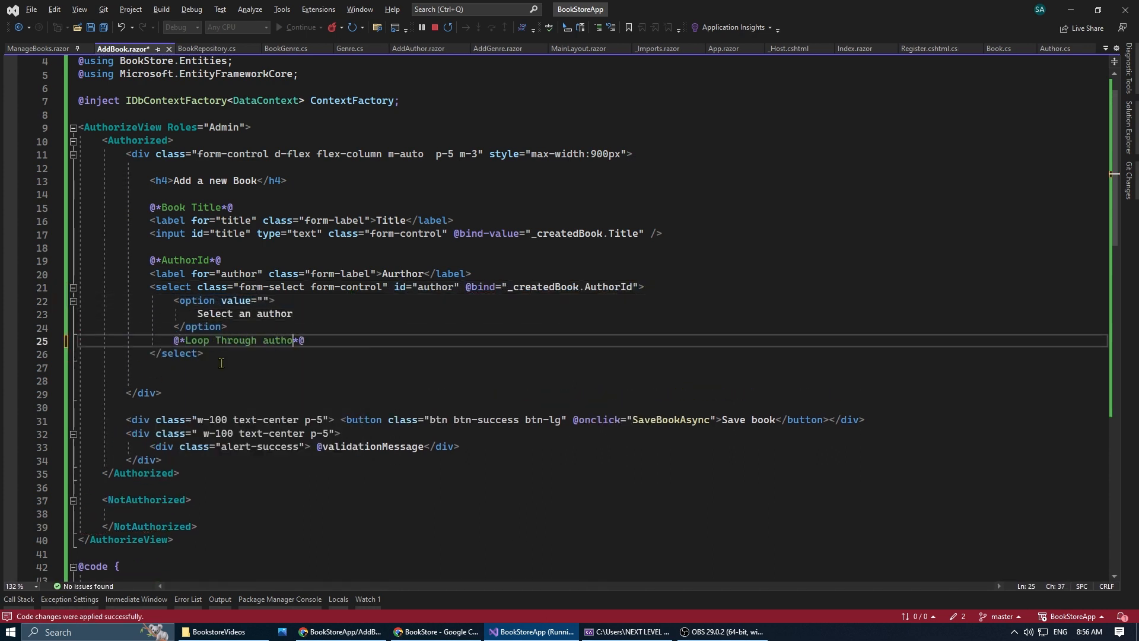
type("<a tar")
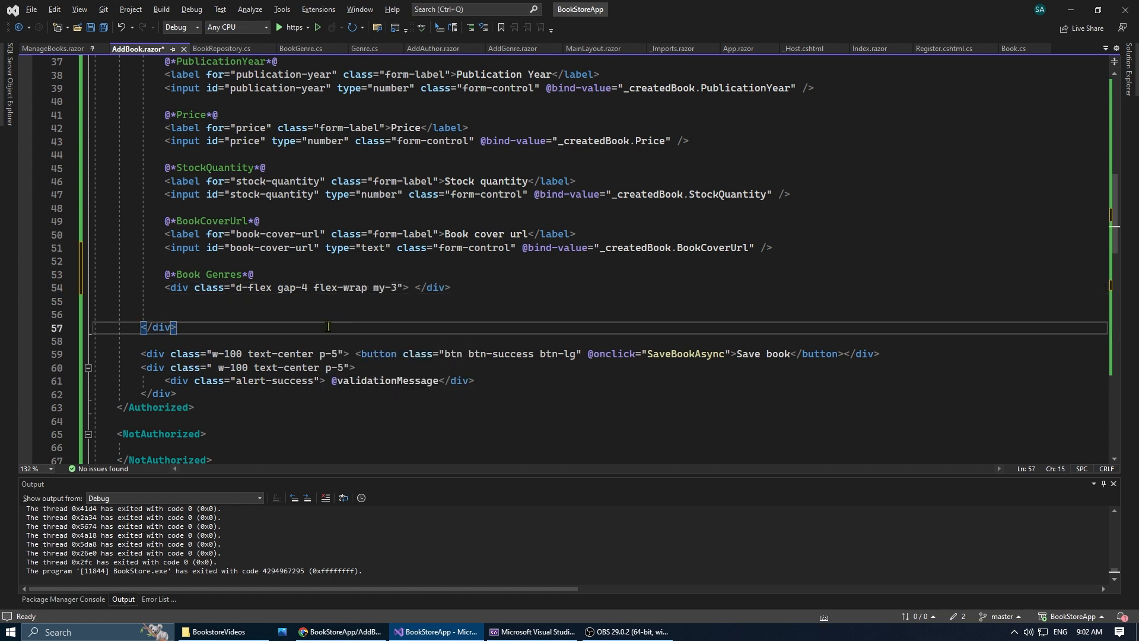
type("@*Loop through genres*@")
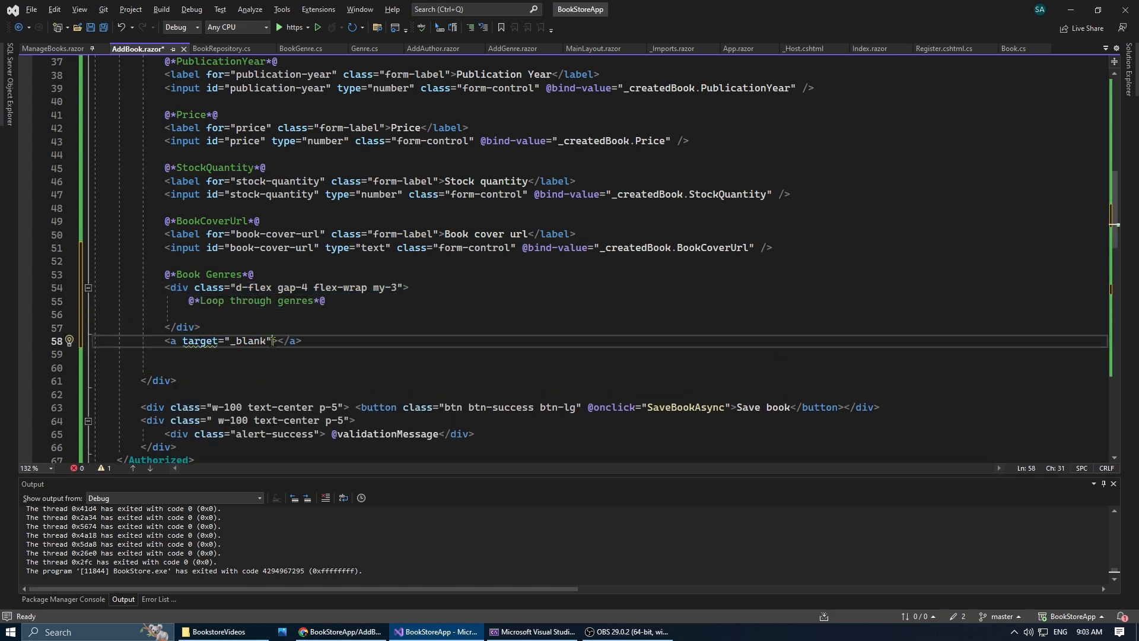
type("href=\"AddGenre\">Add a new genre")
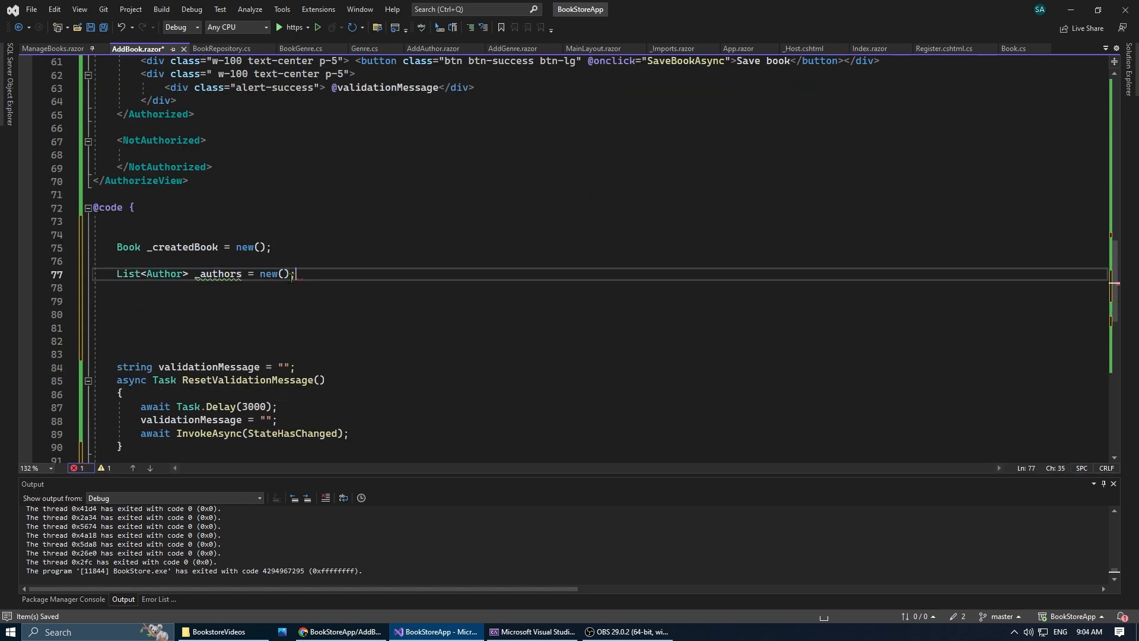
Step: Add the _genres list, OnInitializedAsync creating the DbContext, and HandleCheckChange reading (bool)e.Value
type("List<Genre> _genres = new();")
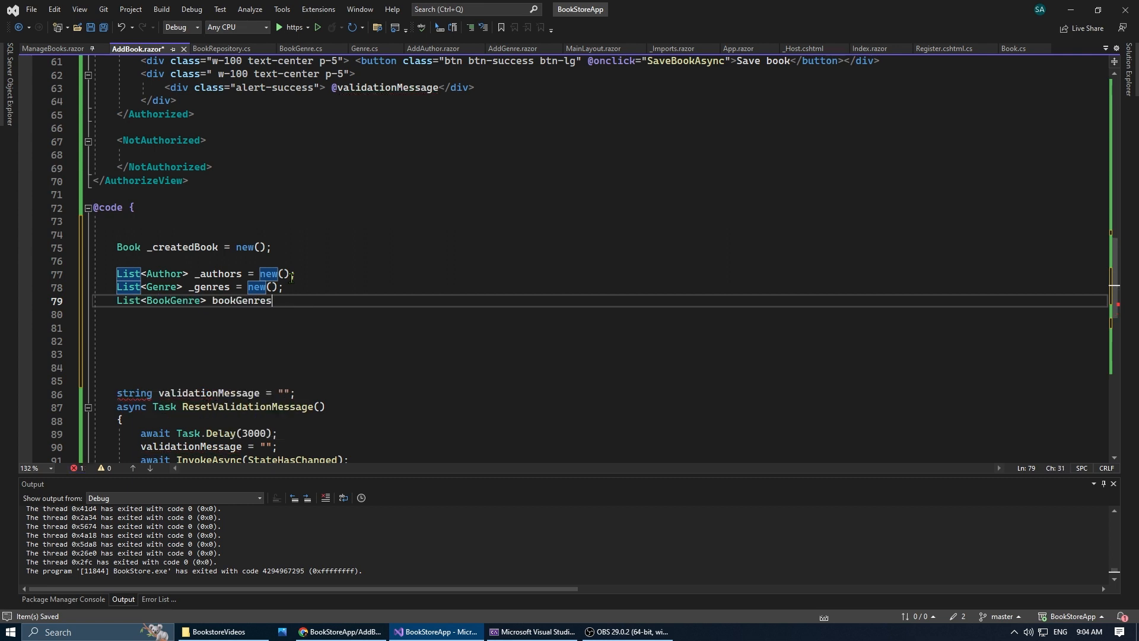
type("protected override async Task OnInitializedAsync(")
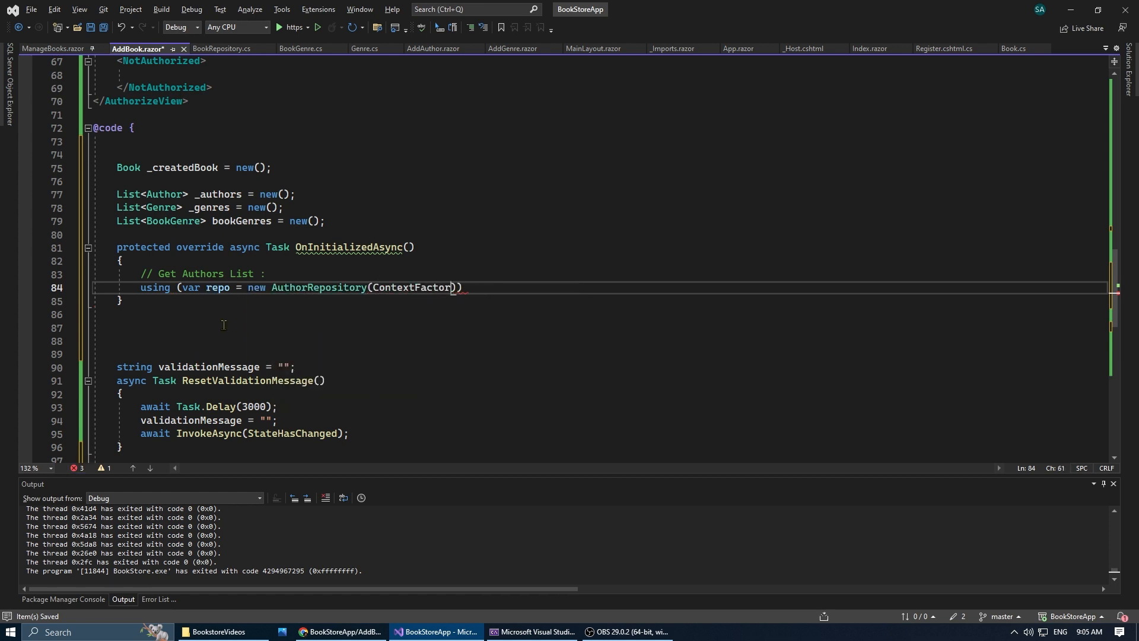
type(".CreateDbContext()))")
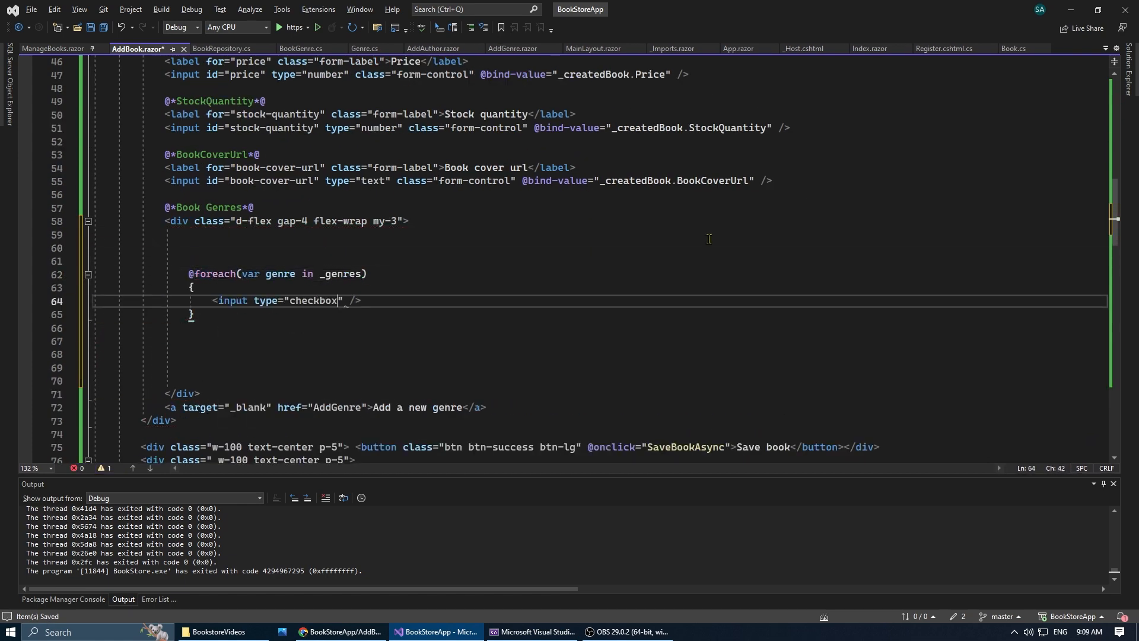
type("ecked = e")
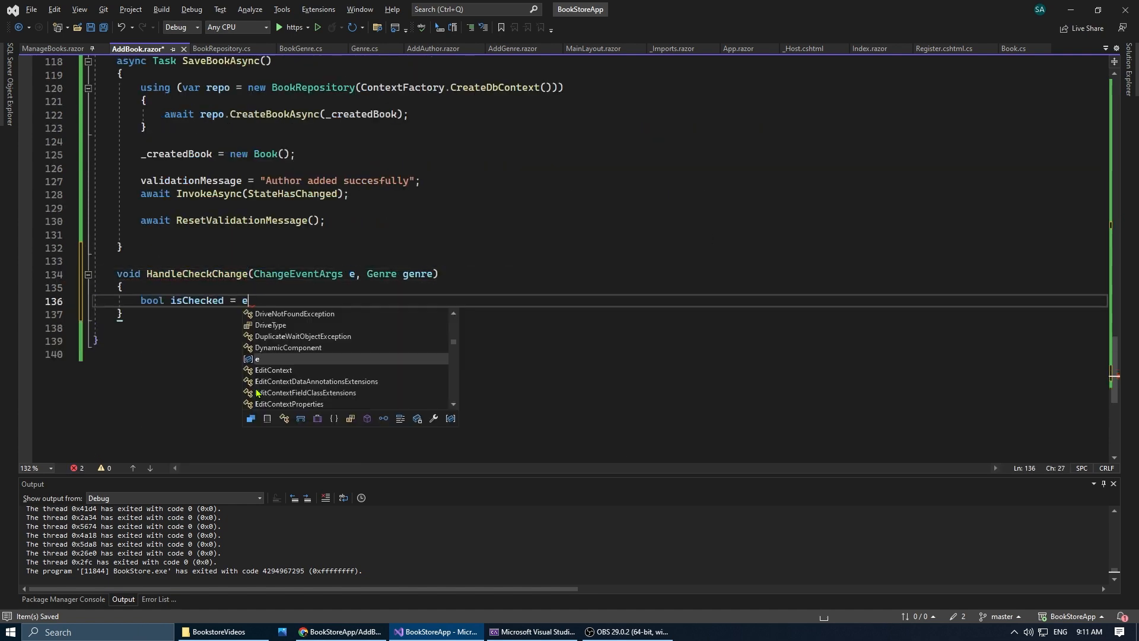
type("(bool)e.Value;")
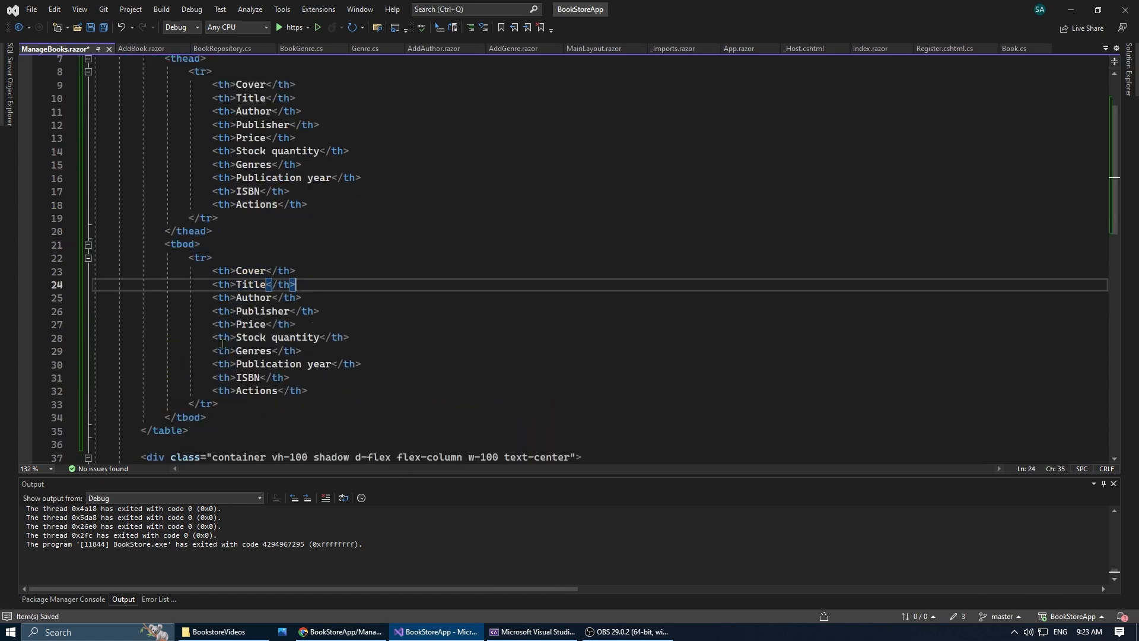
Step: Add the loop comment for iterating each book in the ManageBooks table body
type("@*Loop through each book in the book l*@")
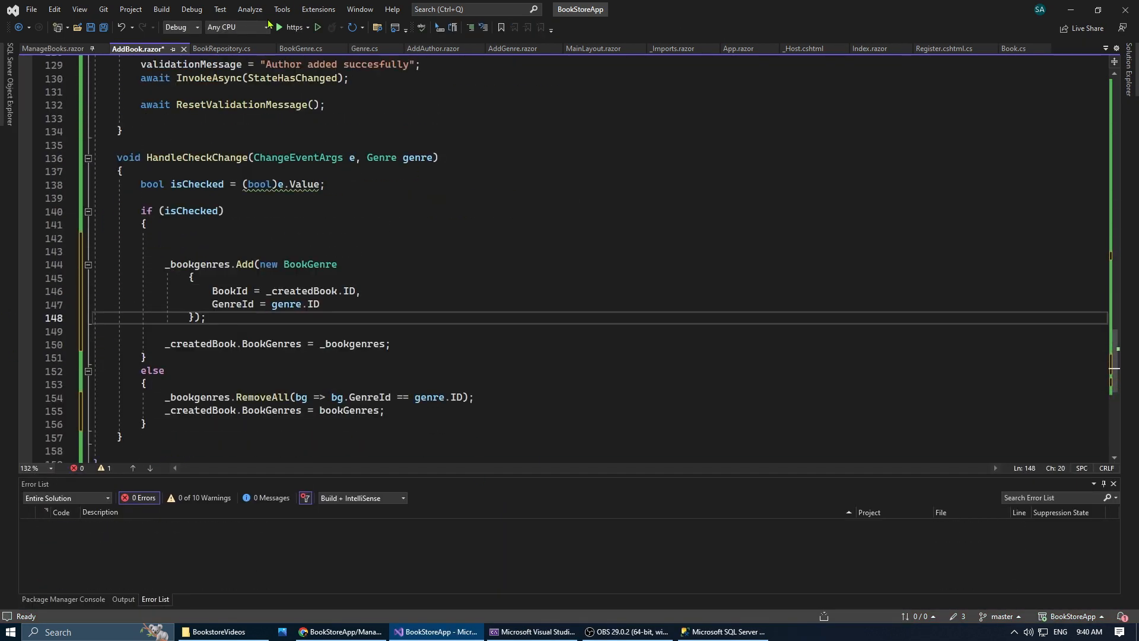
Step: Run the BookStore app and open the Manage Books page
left_click(435, 631)
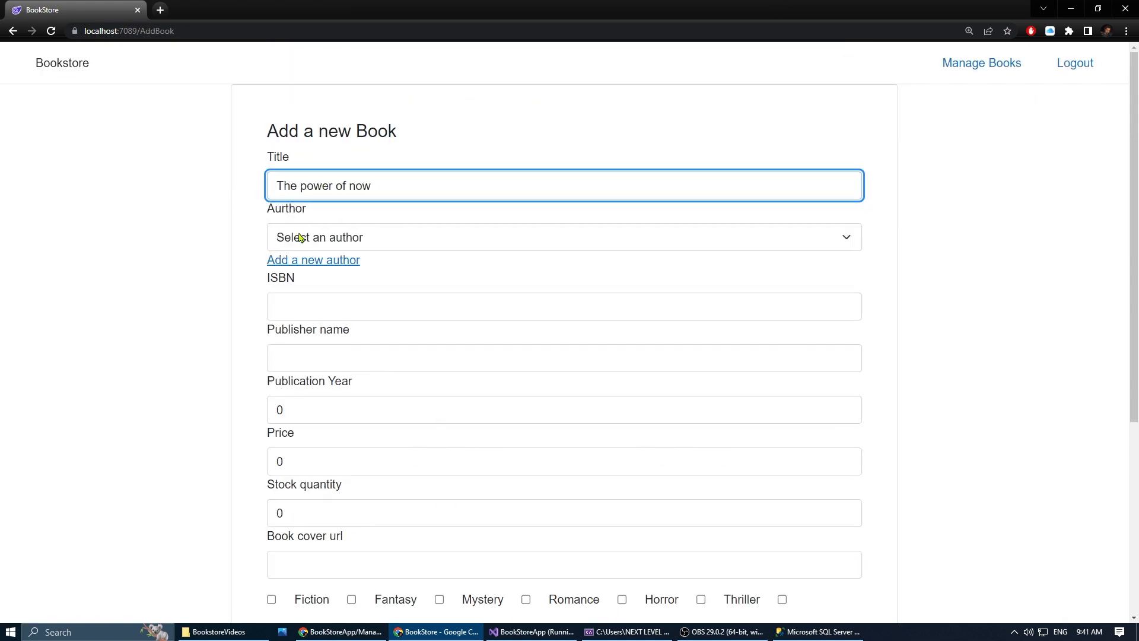
type("20")
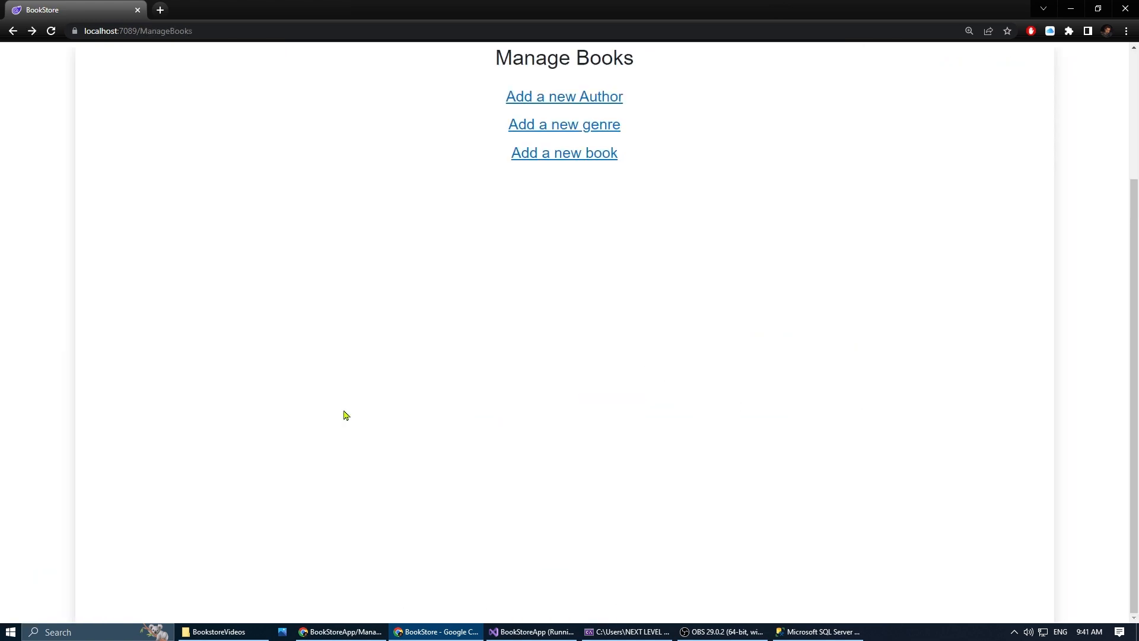
left_click(531, 631)
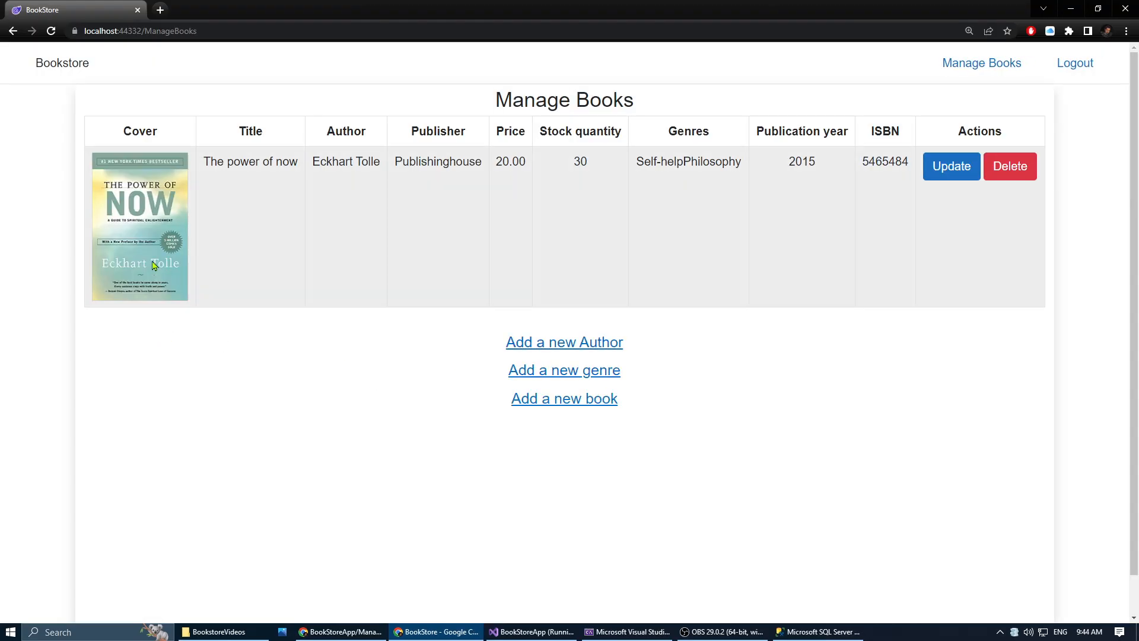
Step: Use Add a new book to fill and save Animal Farm, then try its Update action in the table
left_click(564, 399)
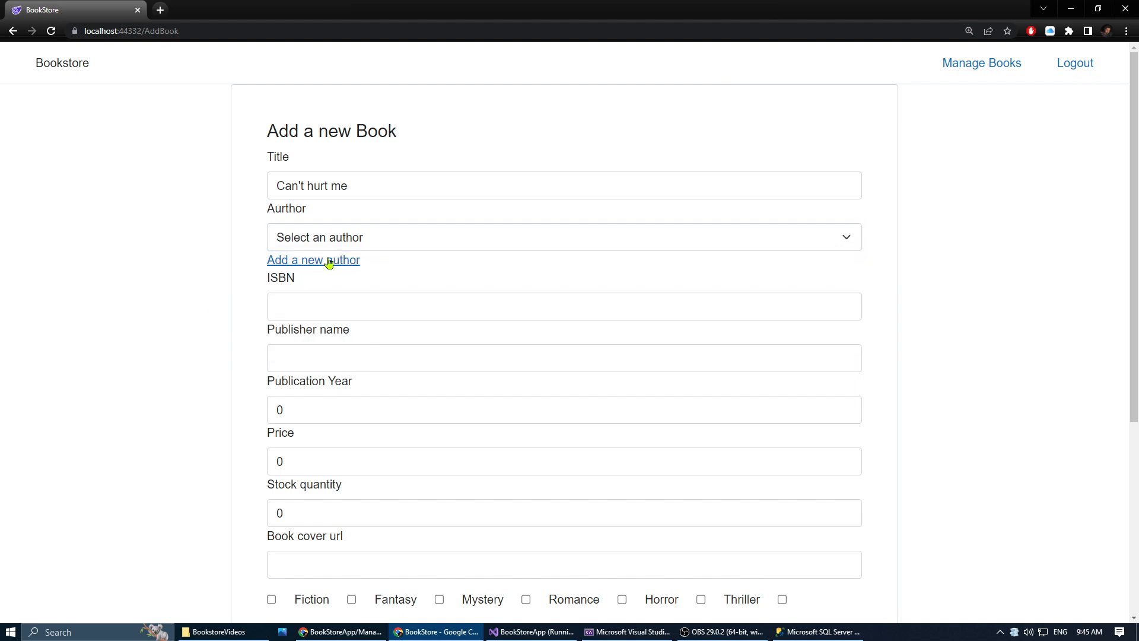
left_click(313, 260)
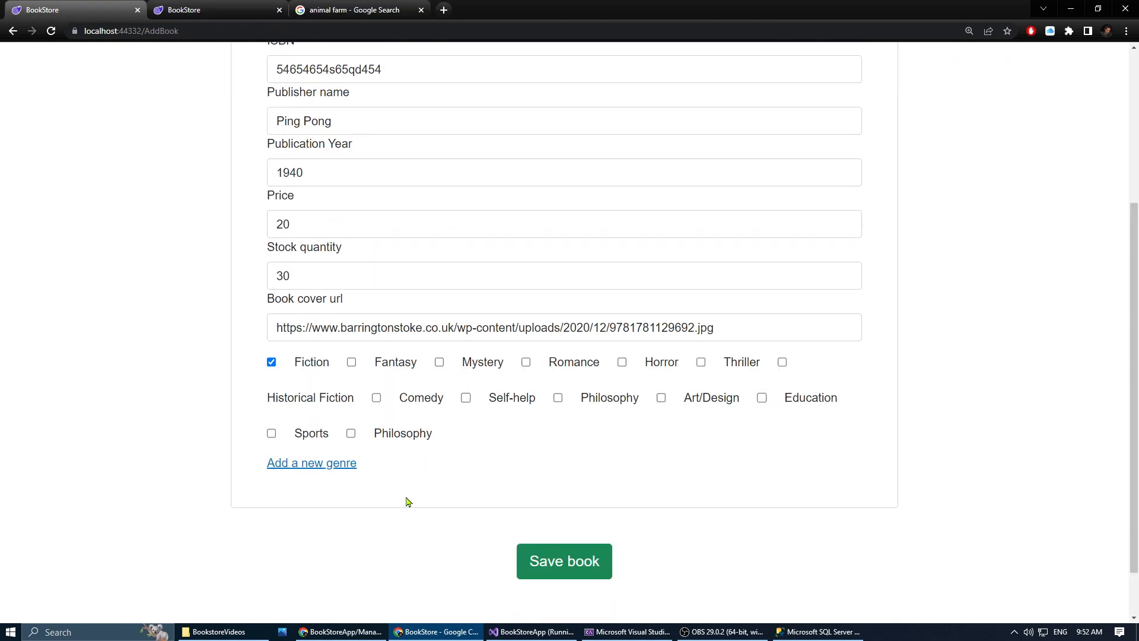
left_click(563, 561)
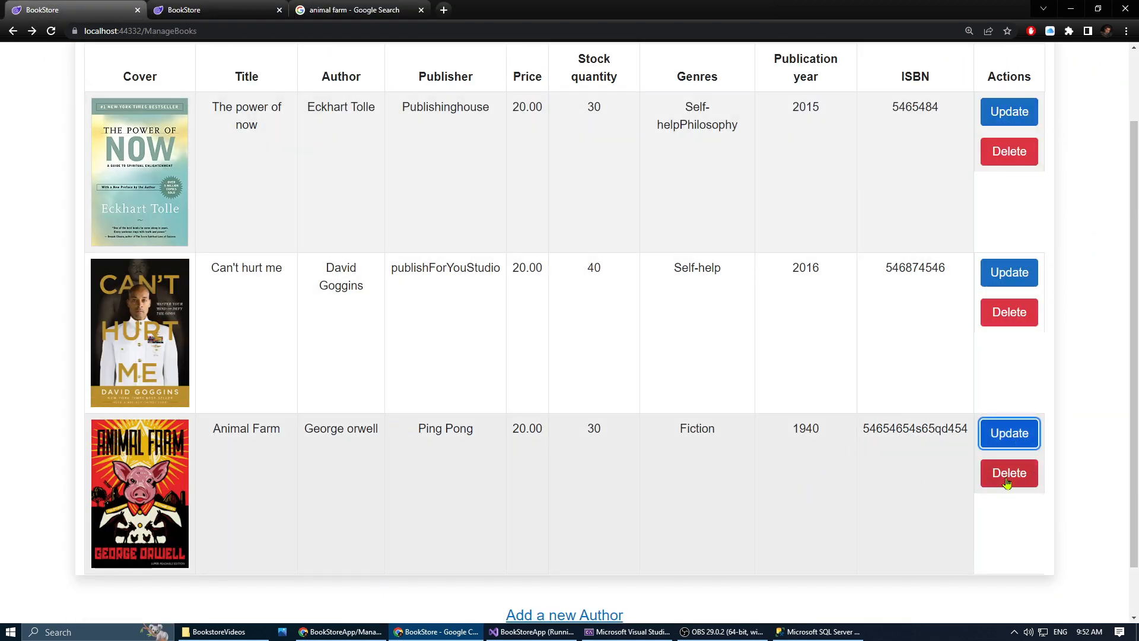
left_click(436, 631)
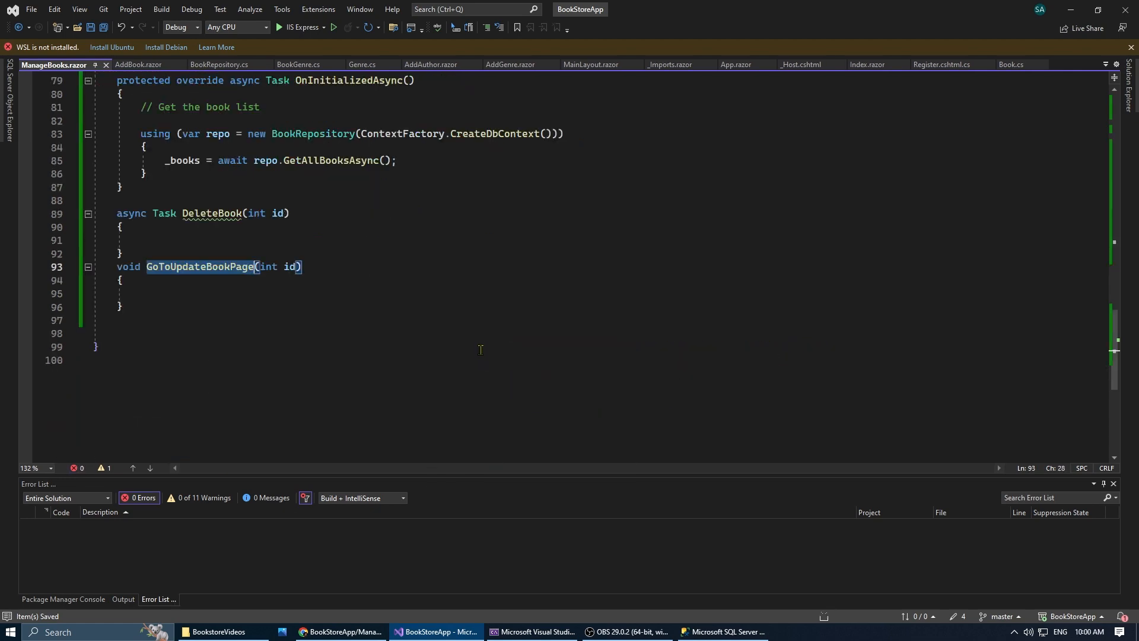
Step: Write DeleteBook removing the book from _books and calling repo.DeleteBookAsync(id), then delete Animal Farm
type("_b")
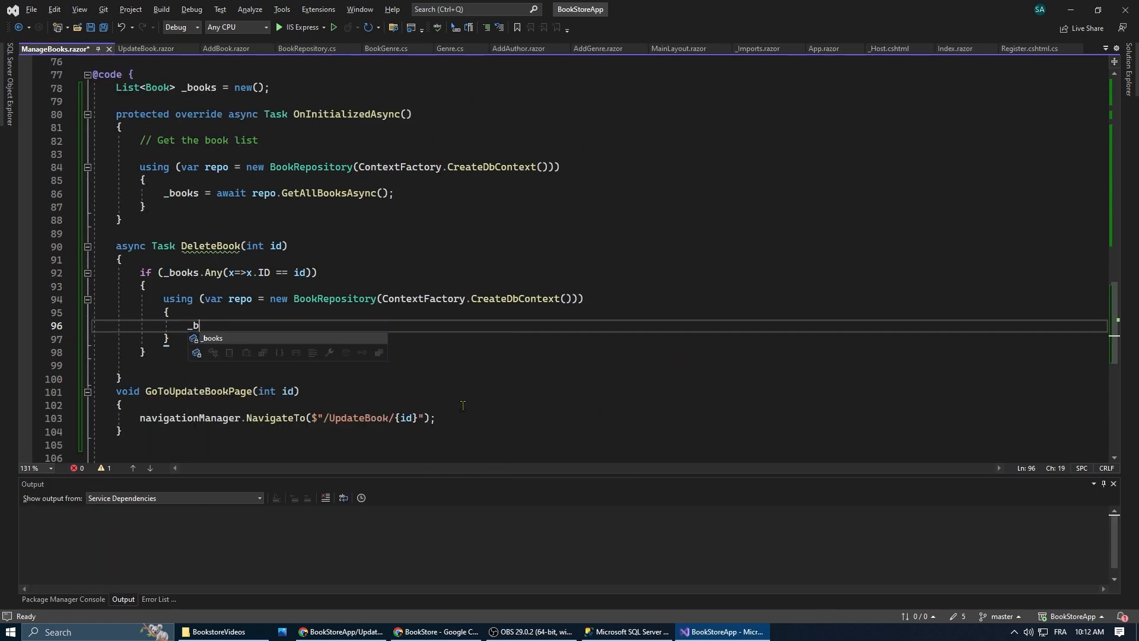
type("ooks.Remove(_books.FirstOrDefault(b => b.ID == id));")
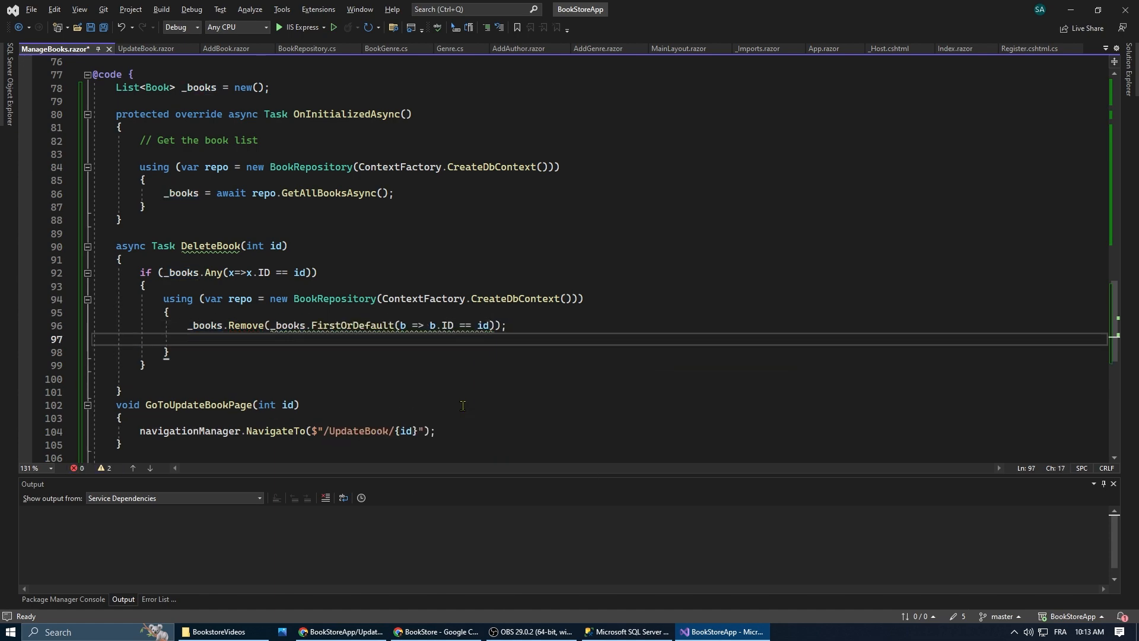
type("await repo.DeleteBookAsync(id);")
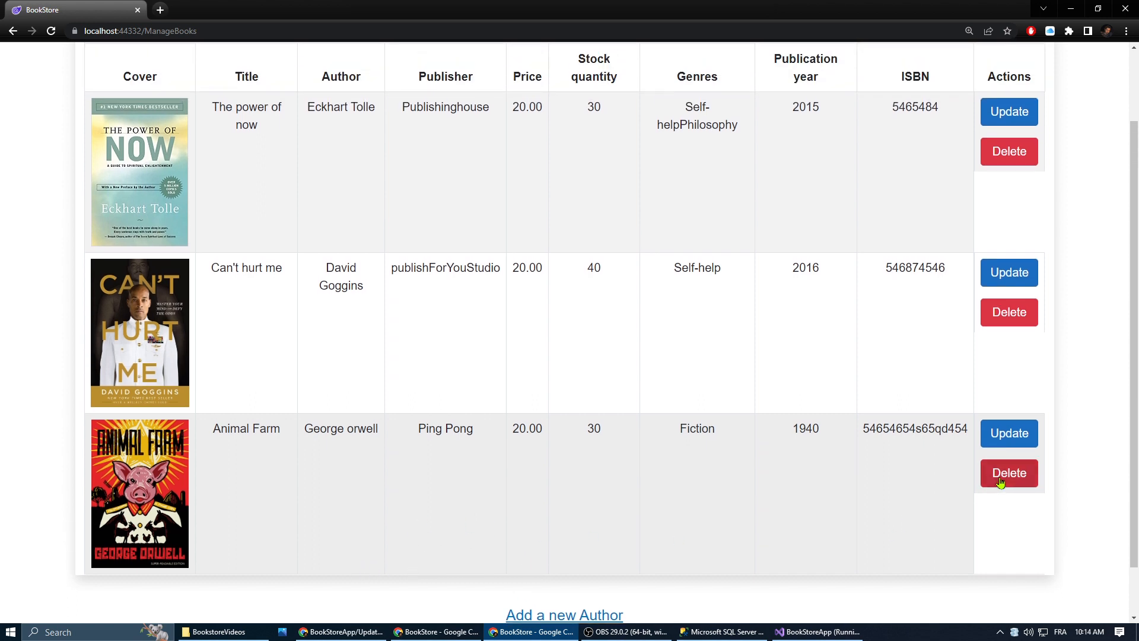
left_click(1009, 474)
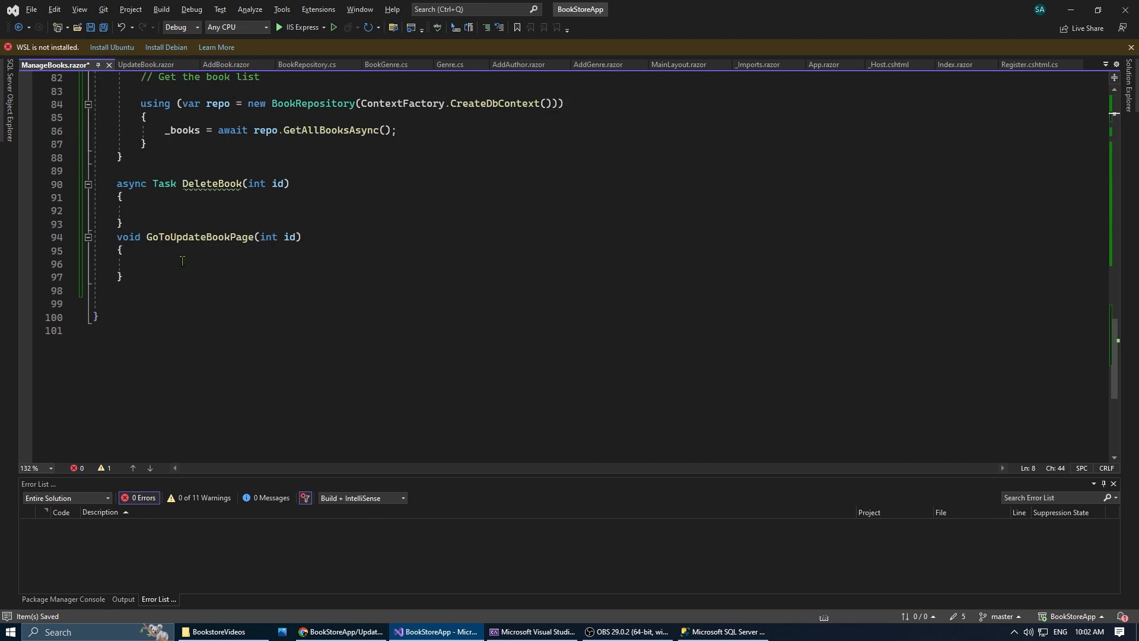
Step: Write navigationManager.NavigateTo($"/UpdateBook/{id}") inside GoToUpdateBookPage
type("navigationManager.NavigateTo(\"/\")")
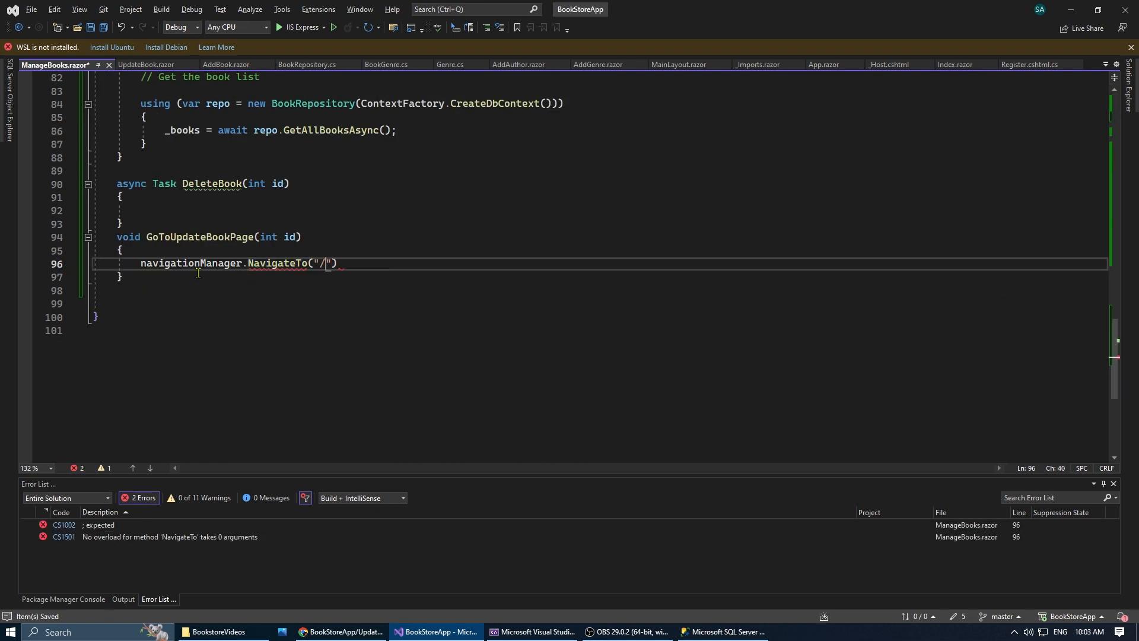
type("UpdateBook/{")
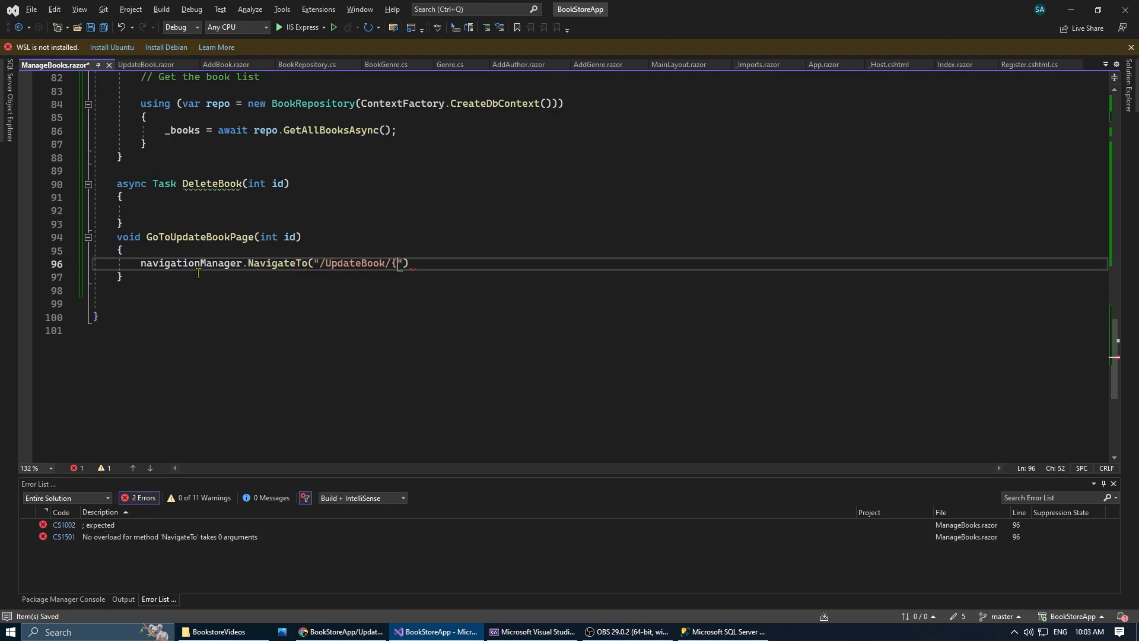
type("$")
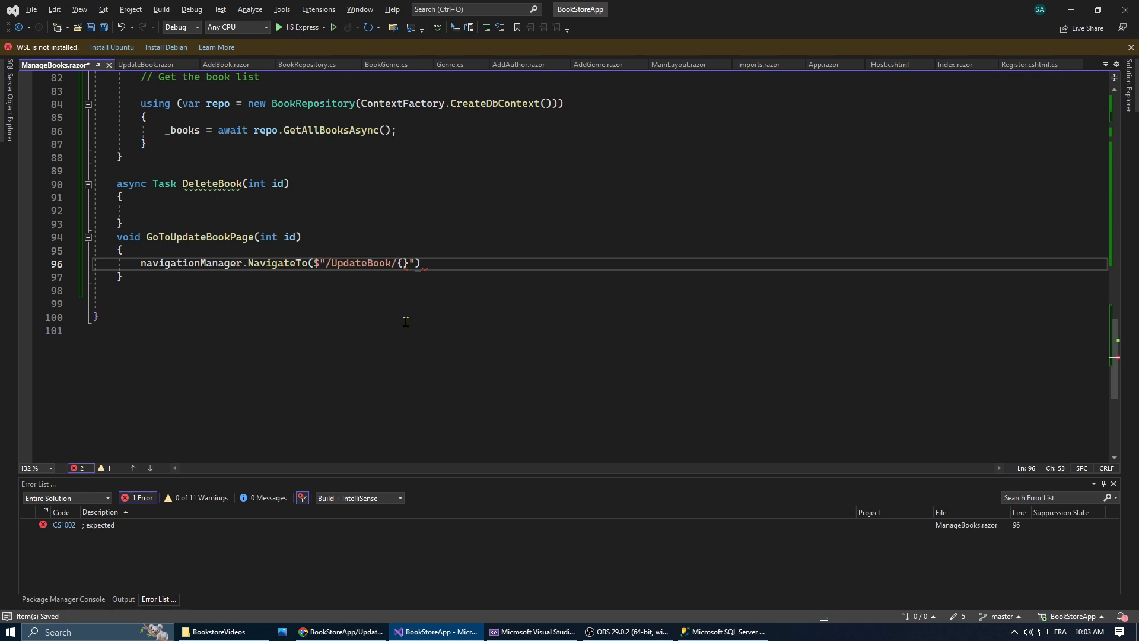
type("id")
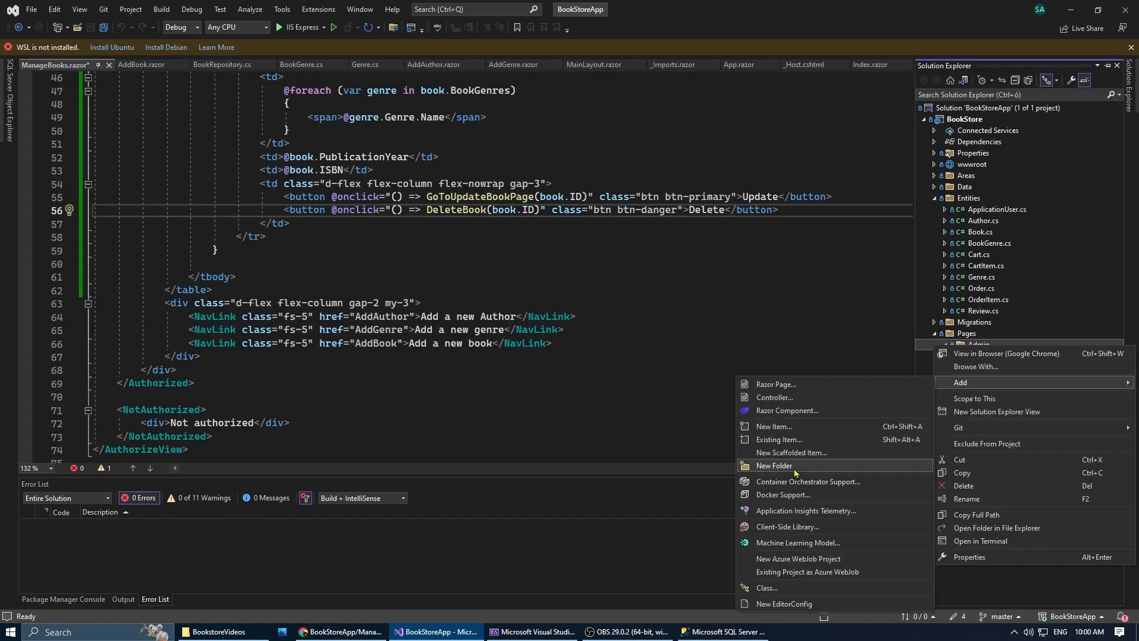
type("@page \"/UpdateBook/{id:int}")
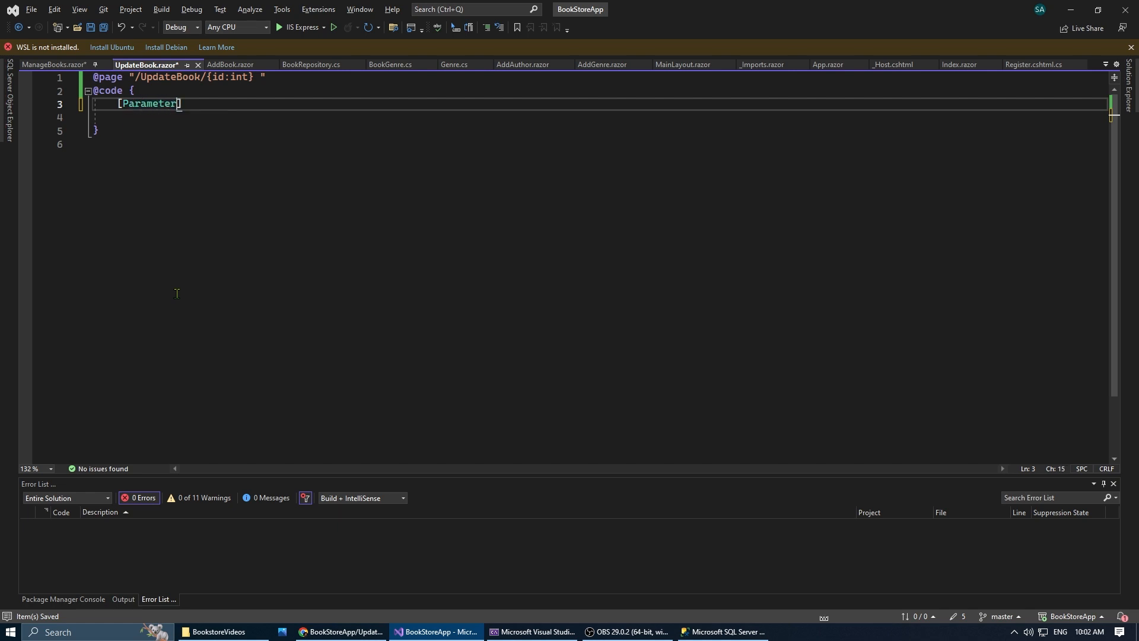
type("public int Id { get; set; }")
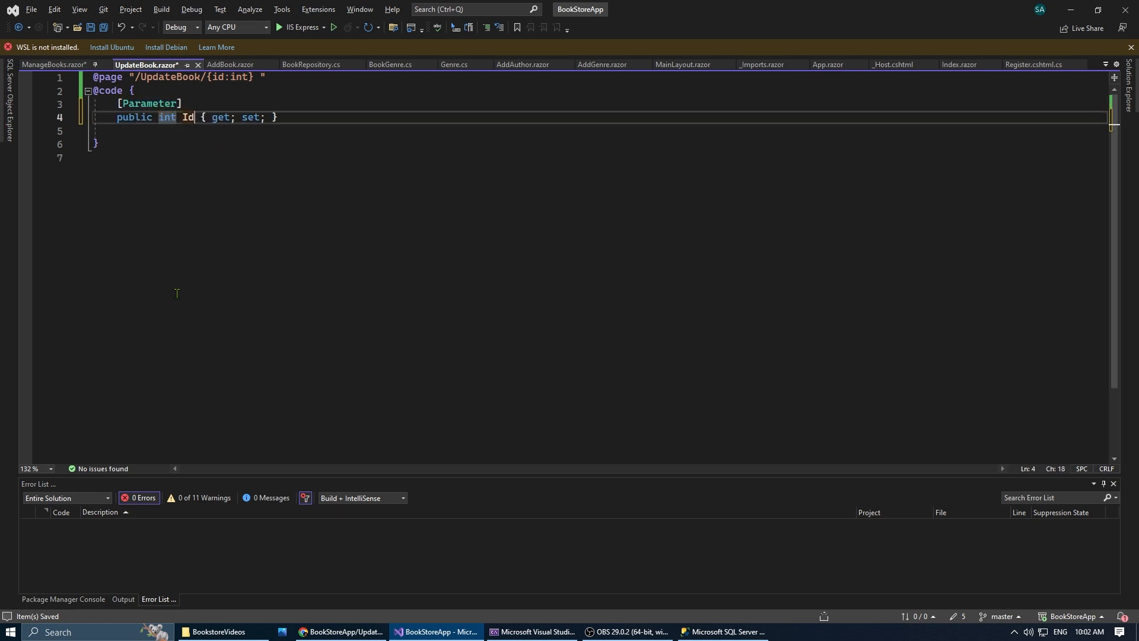
left_click(313, 27)
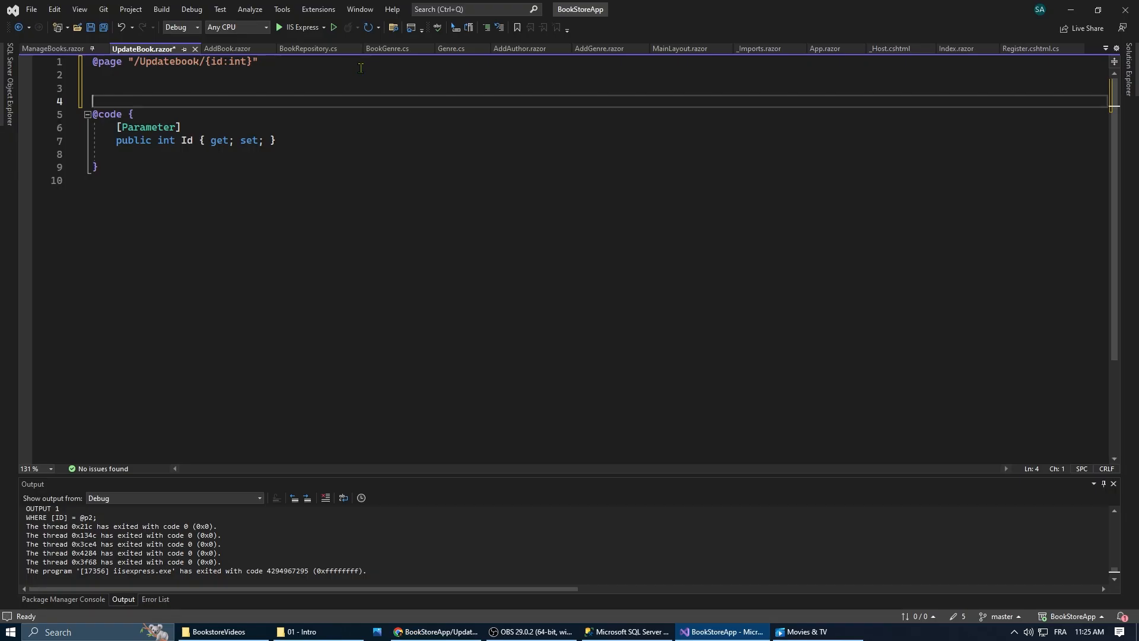
Step: Set _updatedBook = await repo.GetBookByIdAsync(id) in OnInitializedAsync
scroll("down", 3)
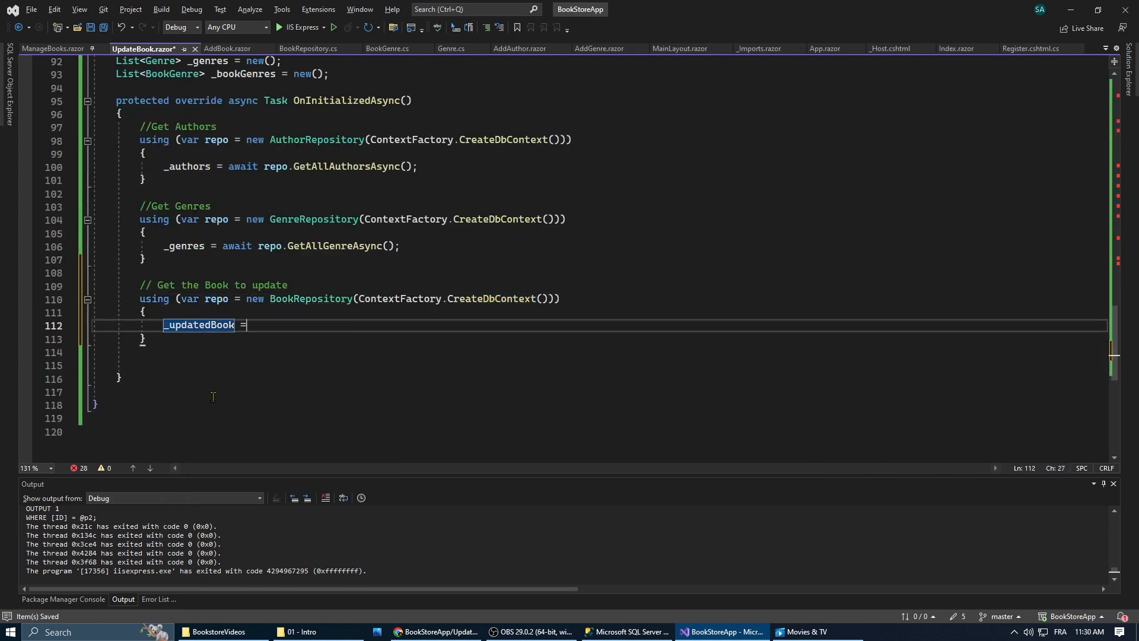
type("await repo.GetBookByIdAsync(id)")
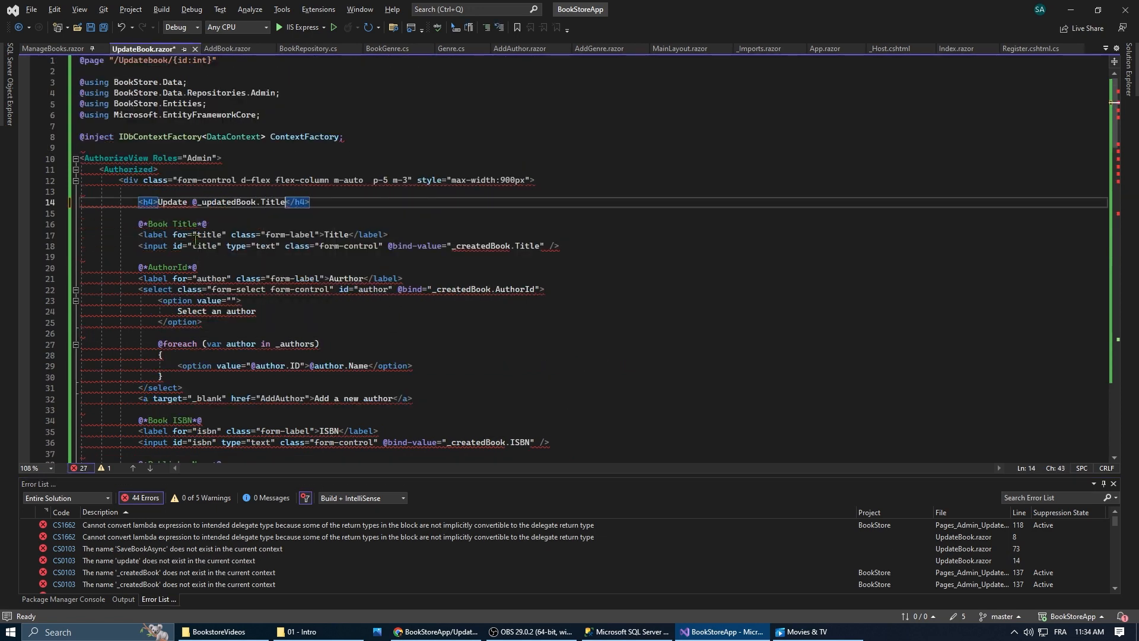
Step: Add an <img> for the cover and pre-check genres with _updatedBook.BookGenres.Any(bg => bg.GenreId == genre.ID)
scroll("down", 3)
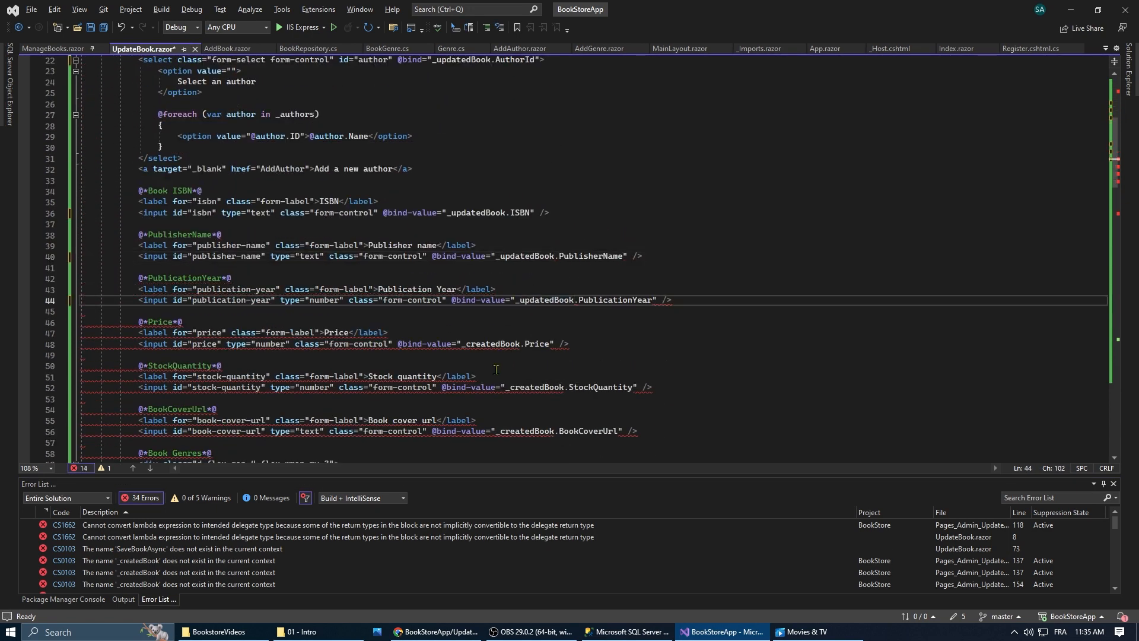
type("<img>")
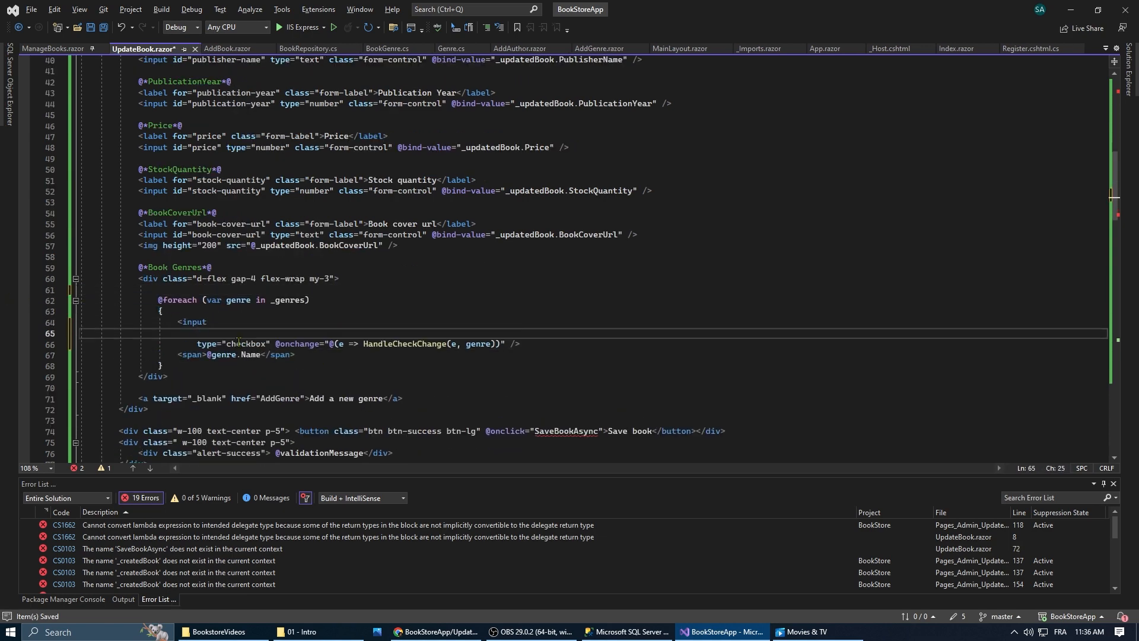
type("checked =\"@\"")
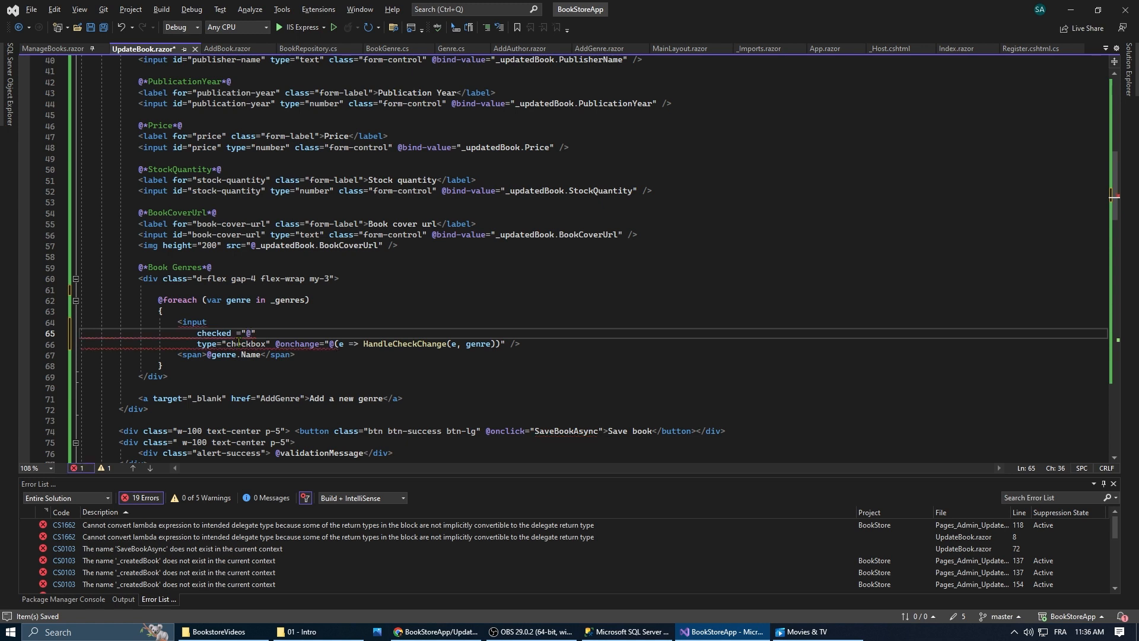
type("_updatedBook.BookGenres")
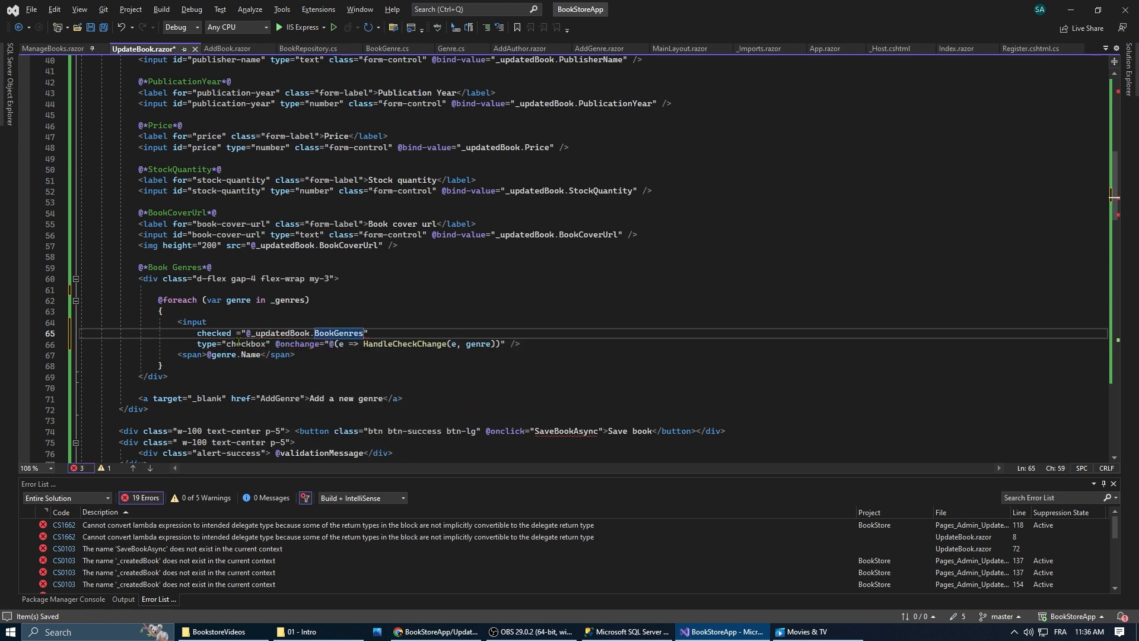
type(".Any(bg =>")
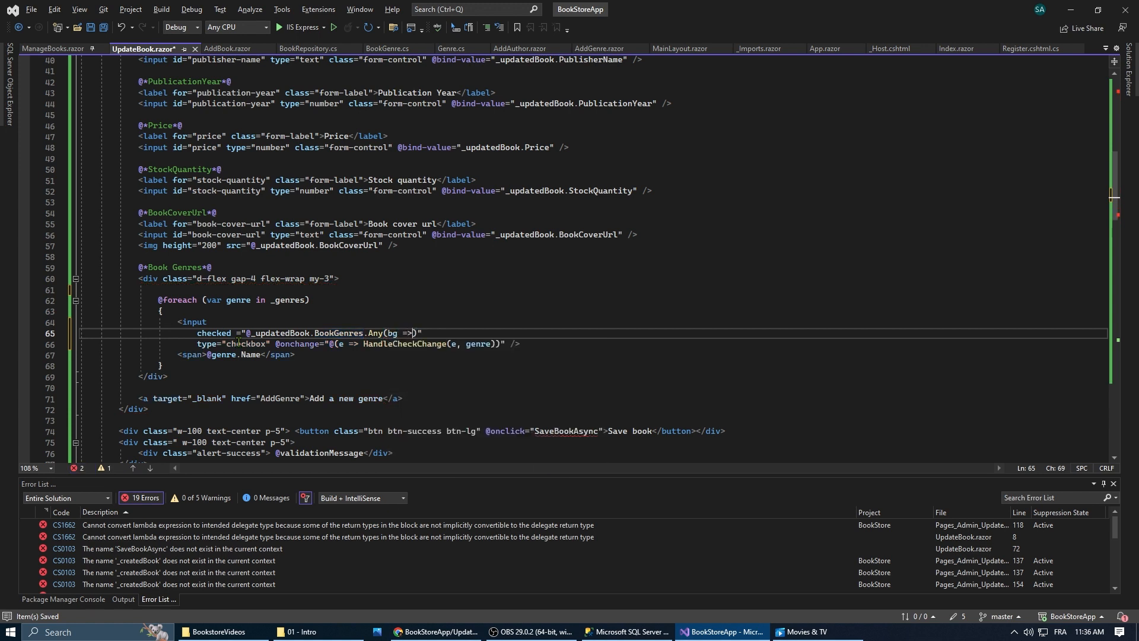
type("bg.GenreId ==")
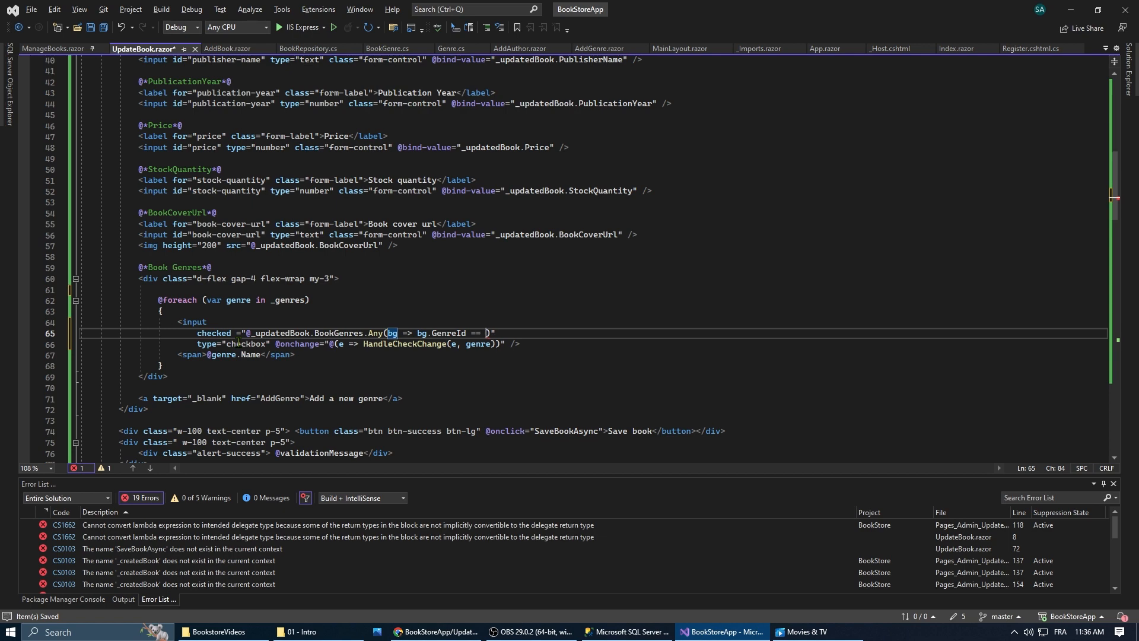
type("genre.ID")
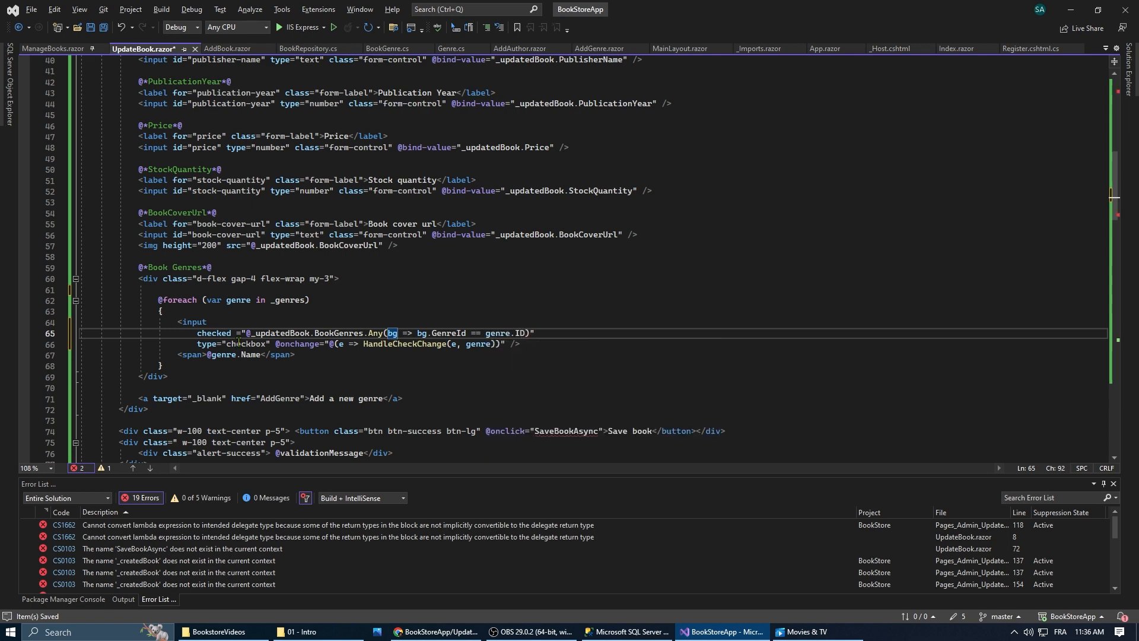
Step: Run the BookStore app to test the prefilled UpdateBook form
left_click(153, 376)
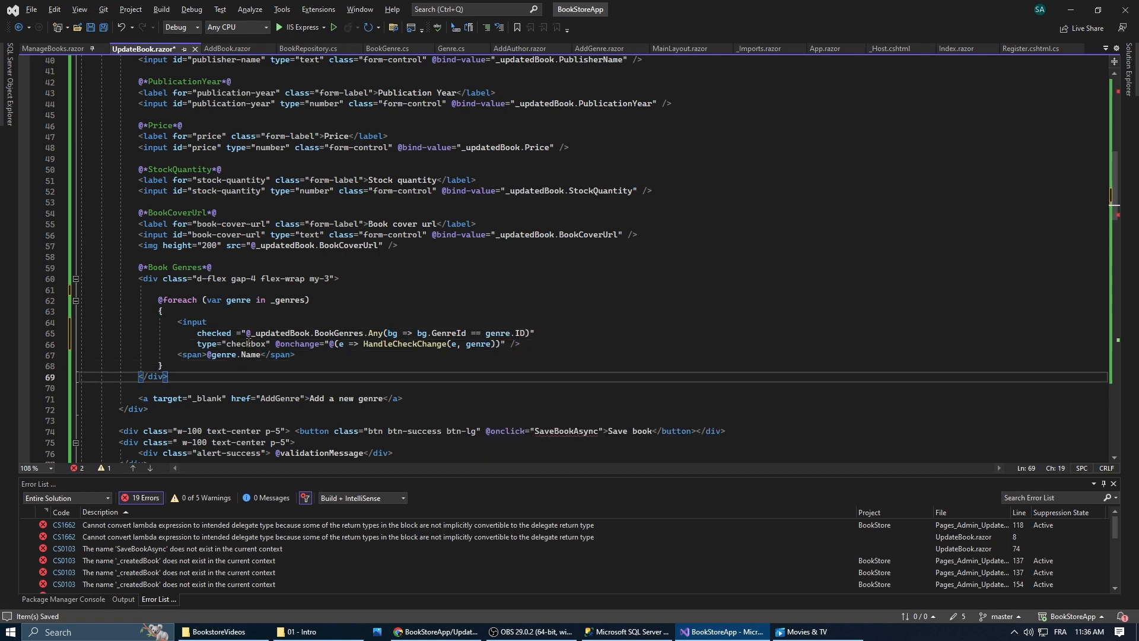
left_click(529, 631)
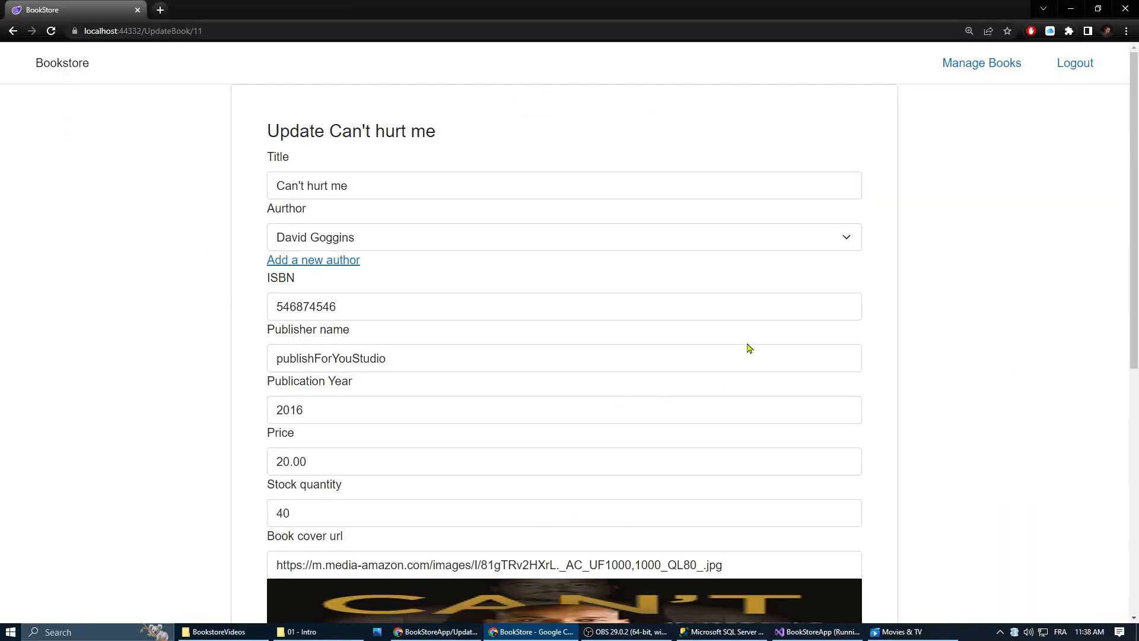
Step: Save the pre-filled UpdateBook form so The power of now lists only Philosophy
scroll("down", 3)
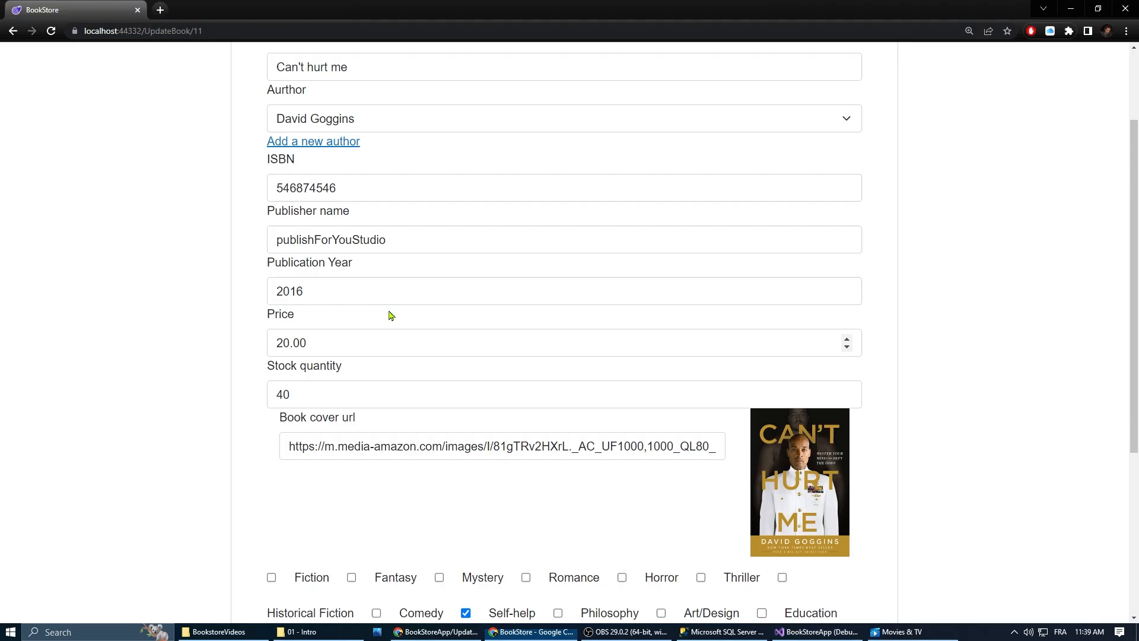
scroll("down", 3)
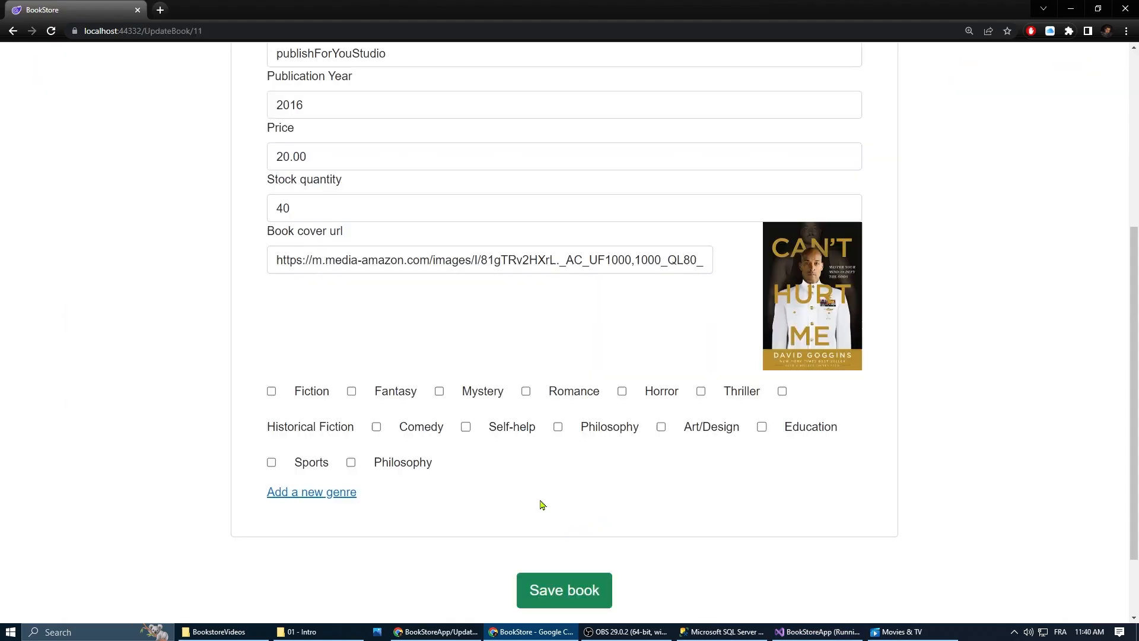
left_click(563, 589)
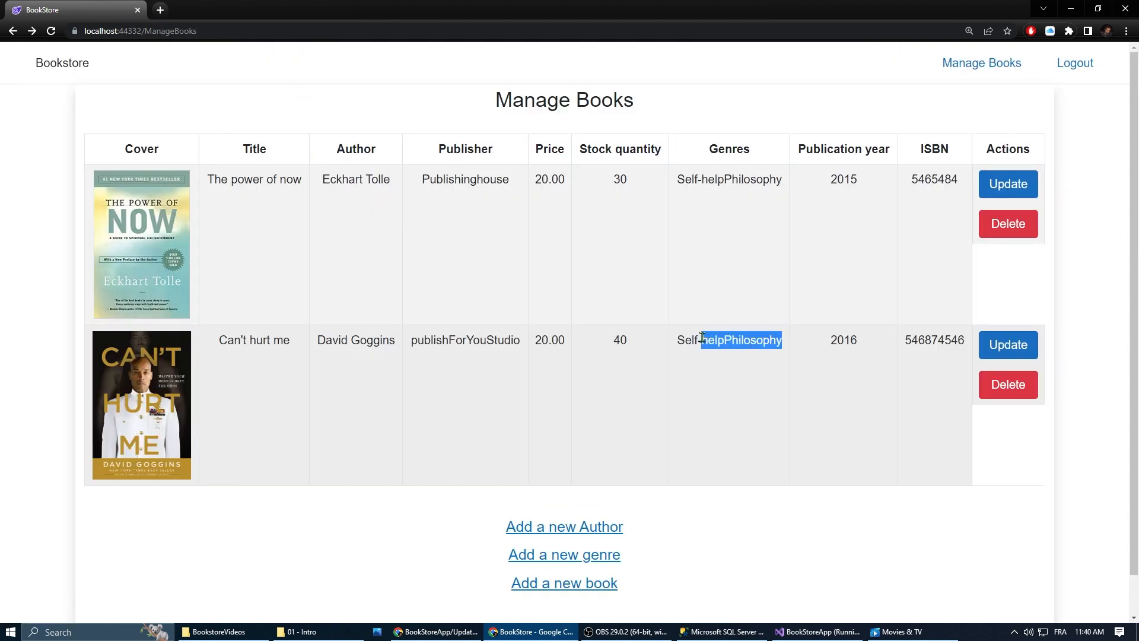
left_click(816, 631)
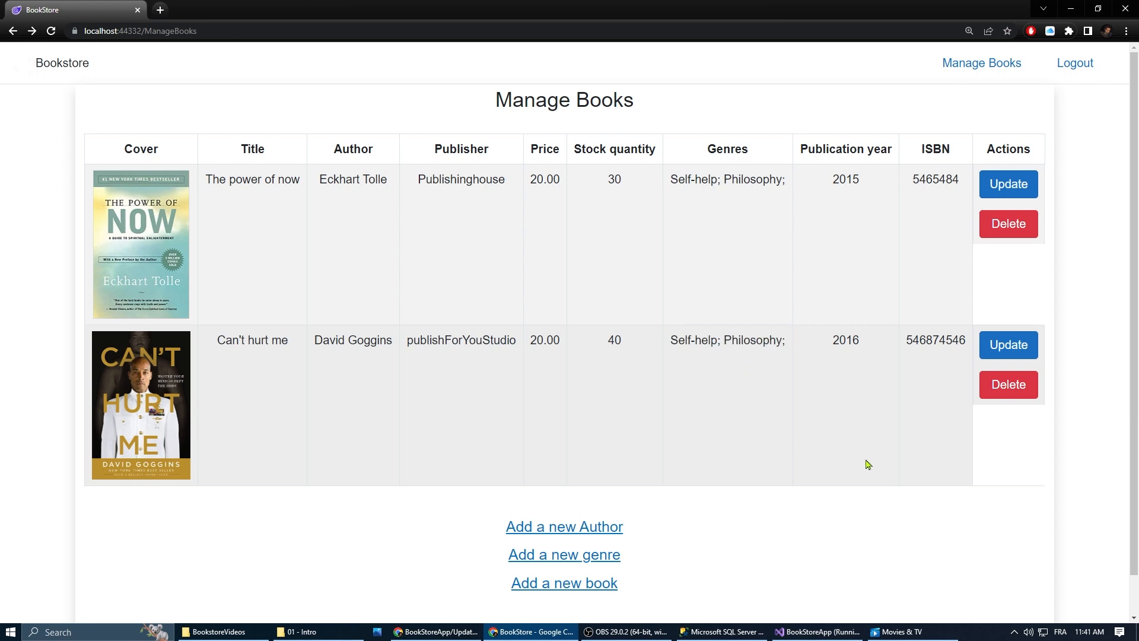
Step: Update Can't hurt me and save so it lists only the Self-help genre
left_click(1007, 344)
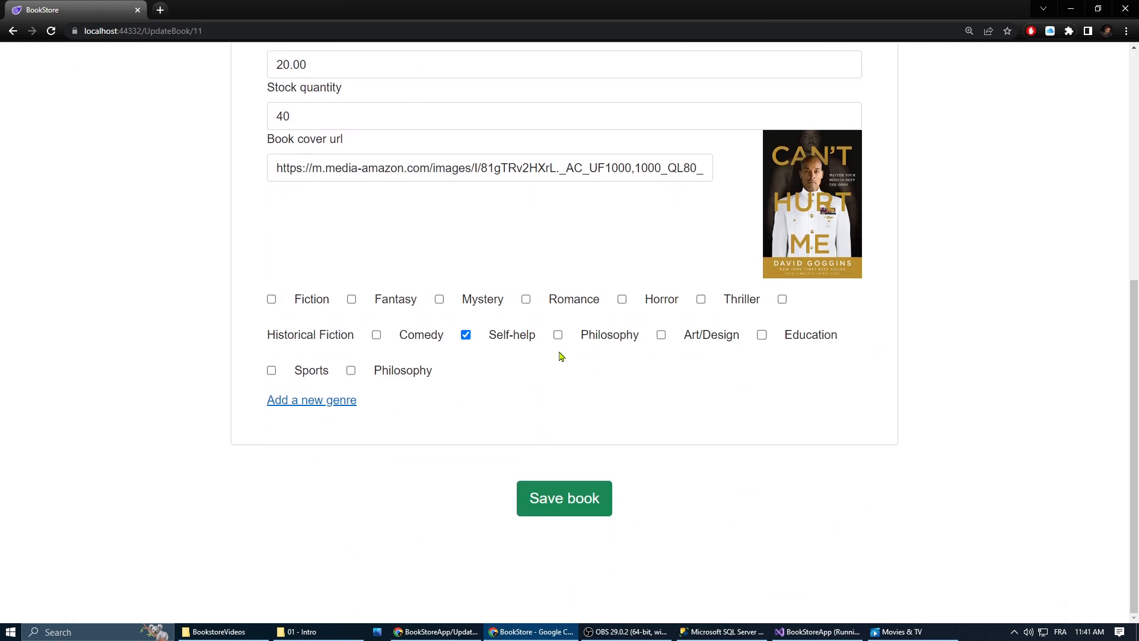
left_click(564, 497)
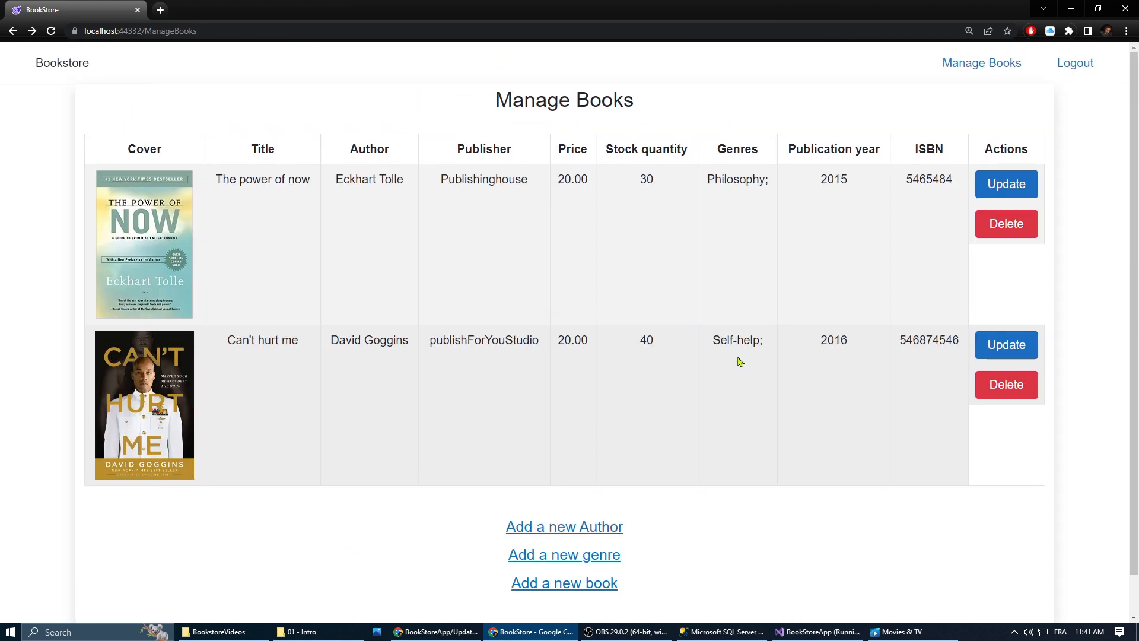
left_click(383, 631)
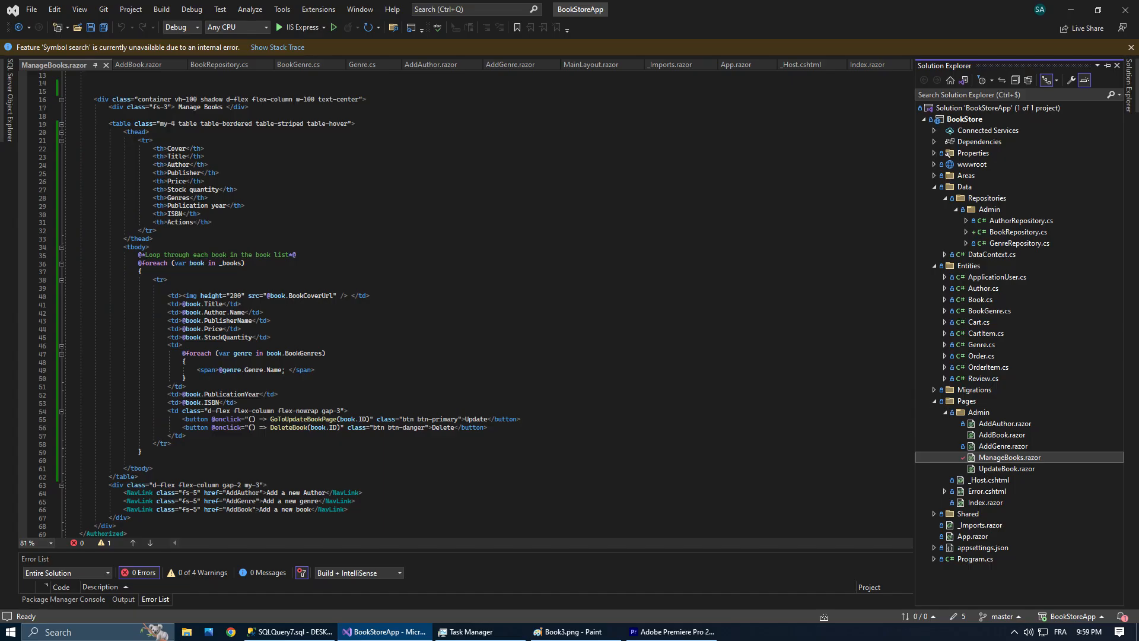